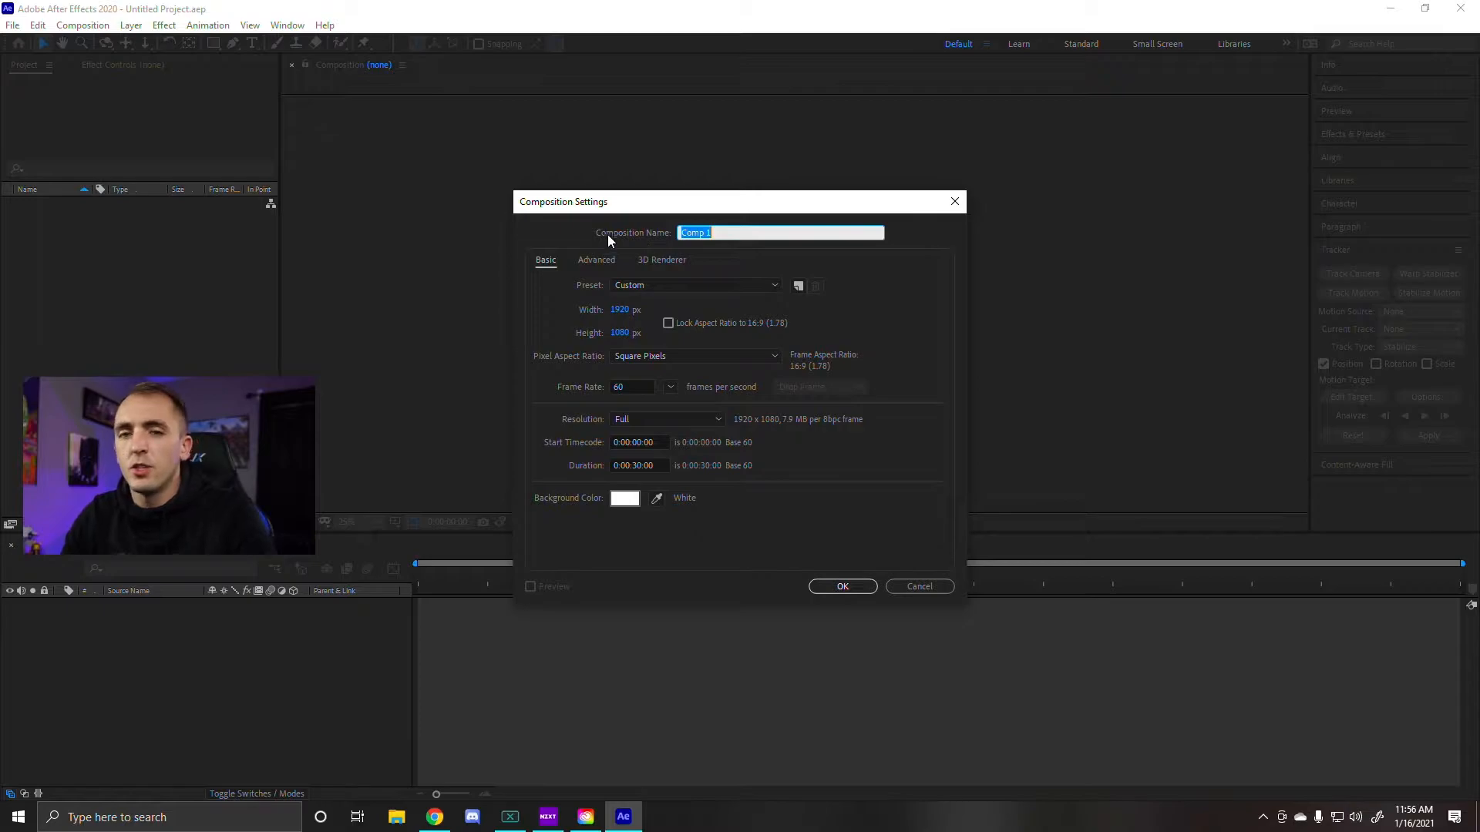
mouse_move(650, 242)
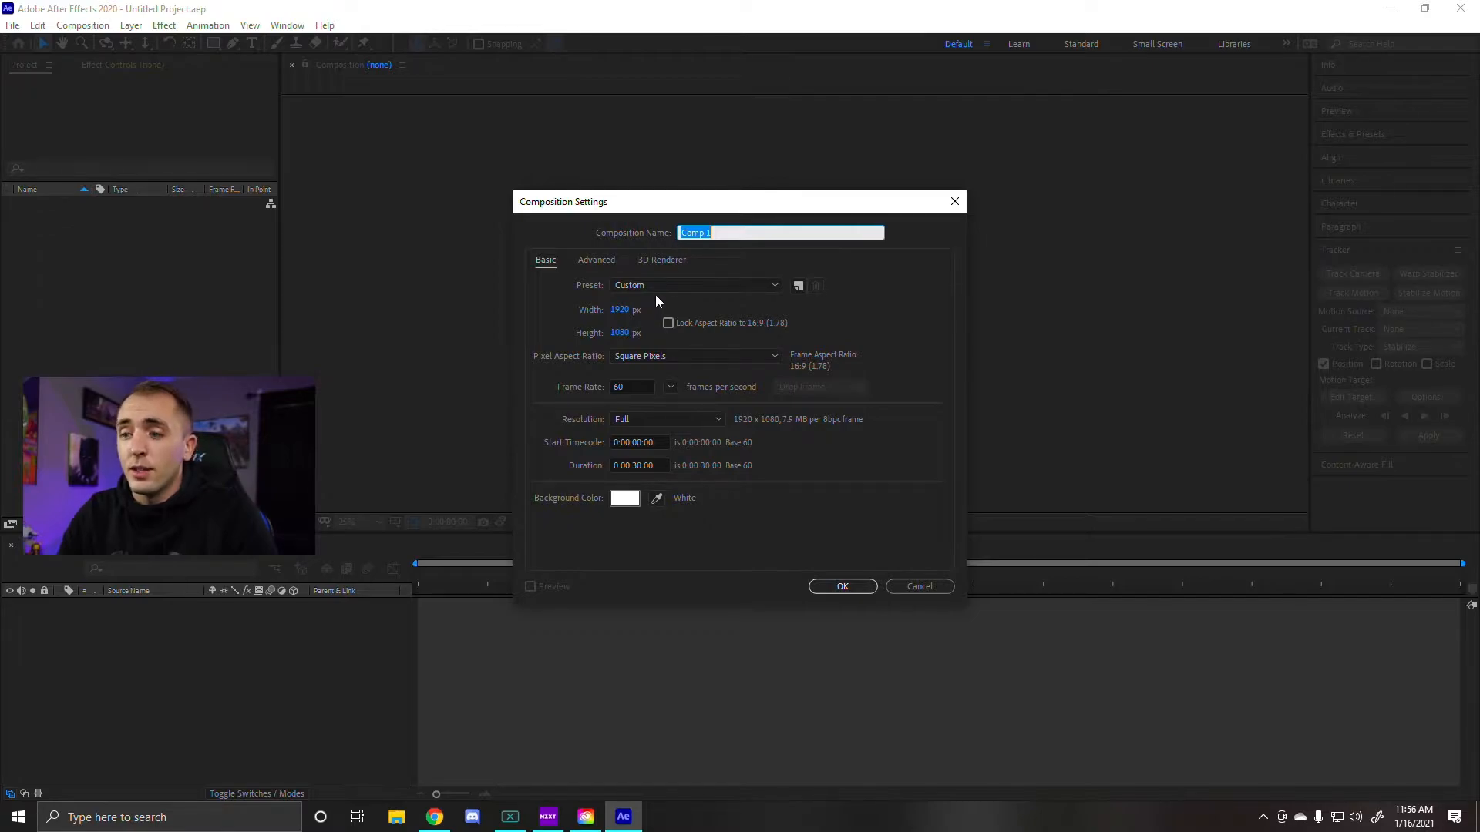
mouse_move(570, 351)
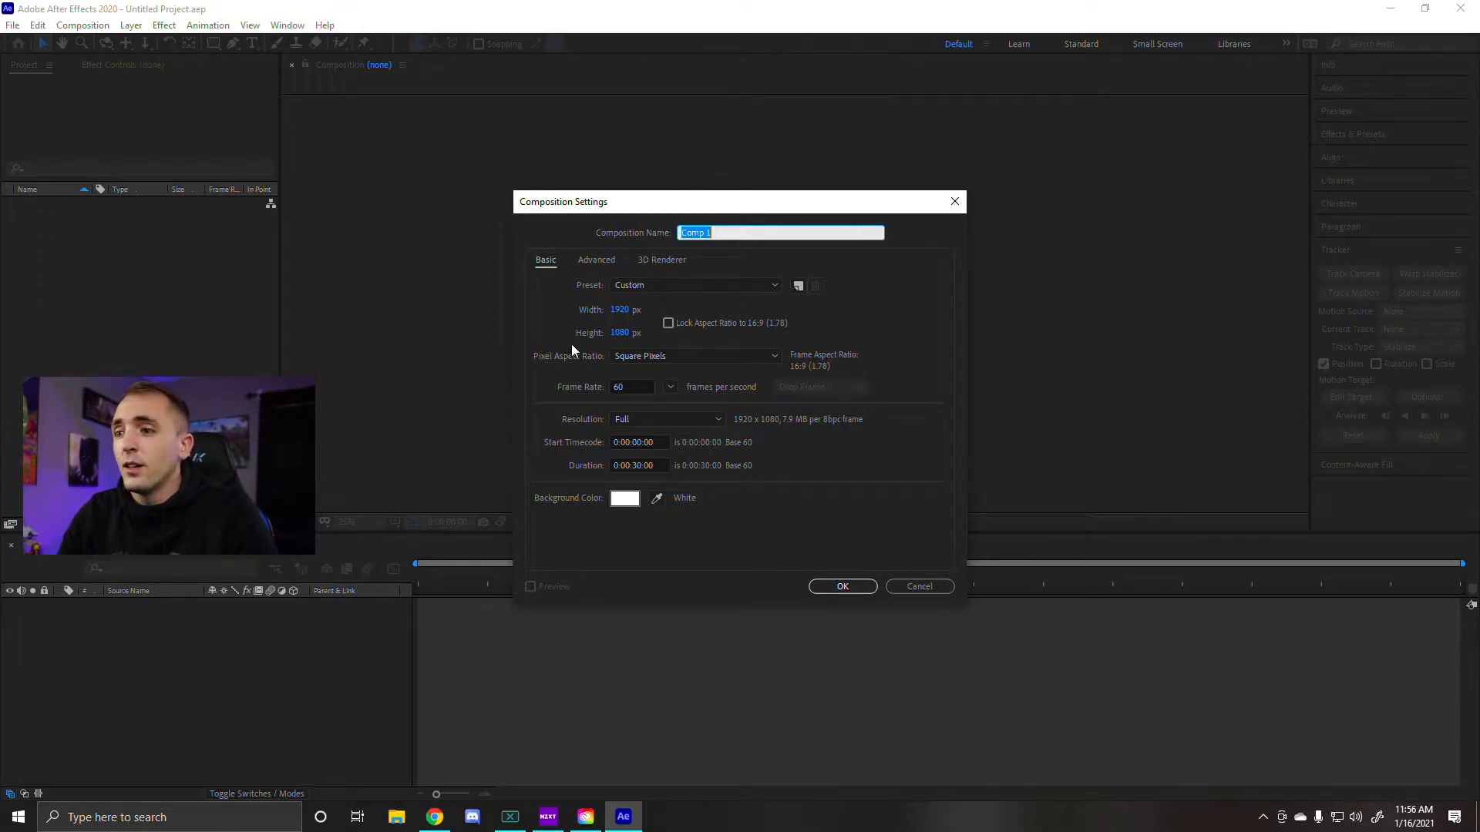
mouse_move(754, 456)
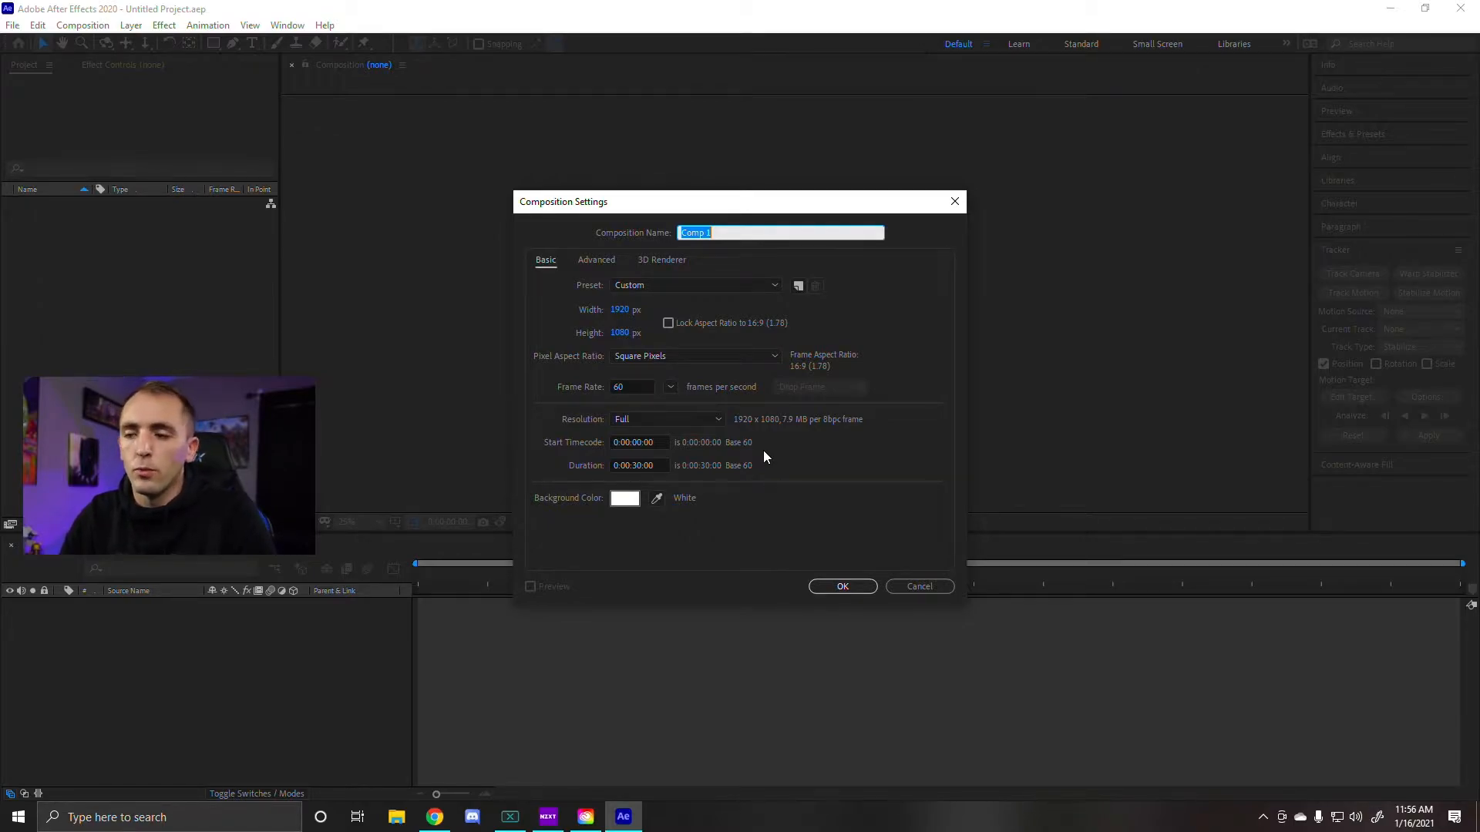
Confirm Comp 1 at 1920×1080, 60 fps, 30-second duration.
left_click(842, 586)
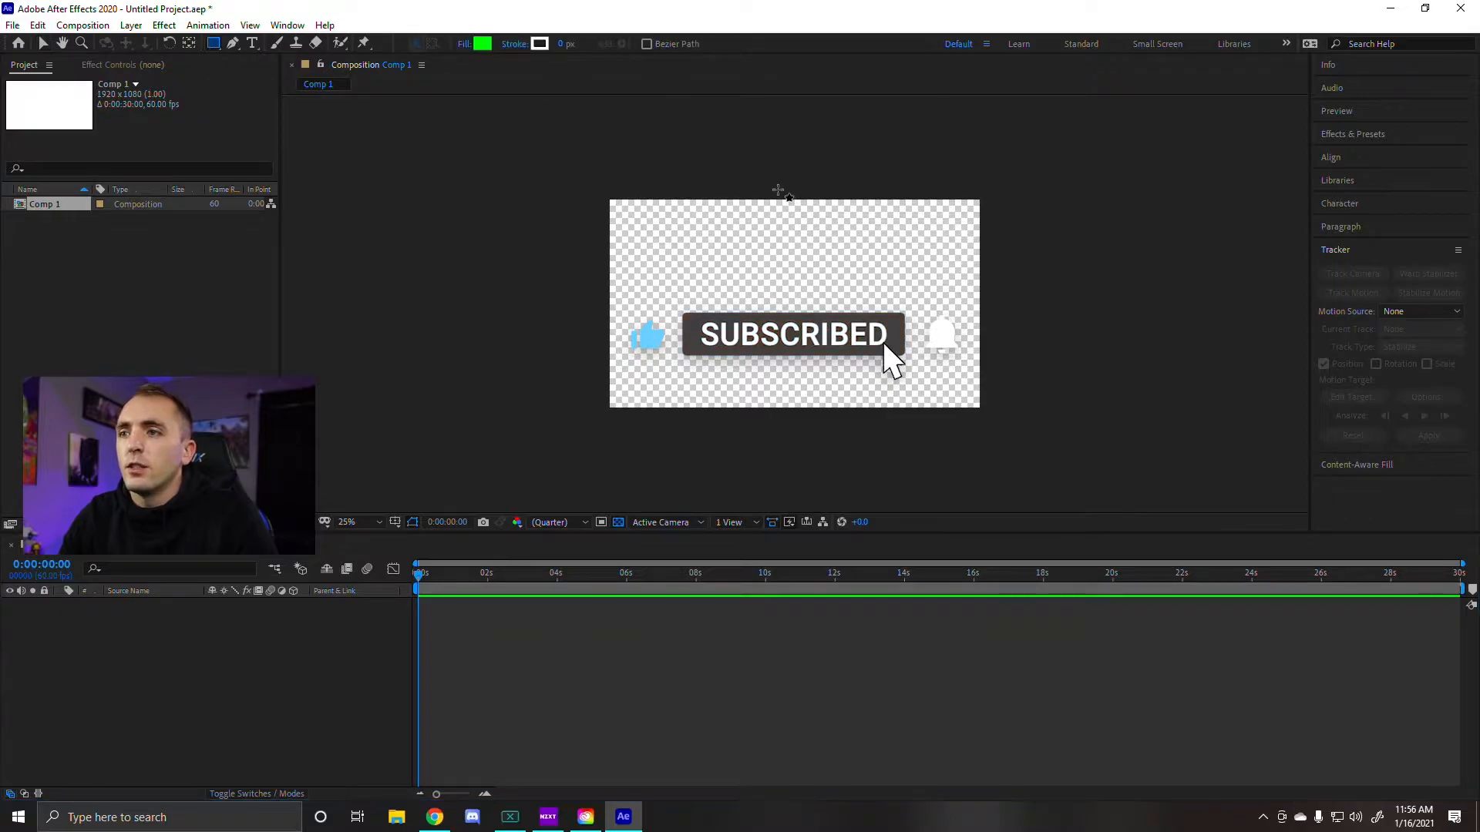
Draw a tall green rectangle shape across the centre of Comp 1.
left_click_drag(717, 136, 840, 456)
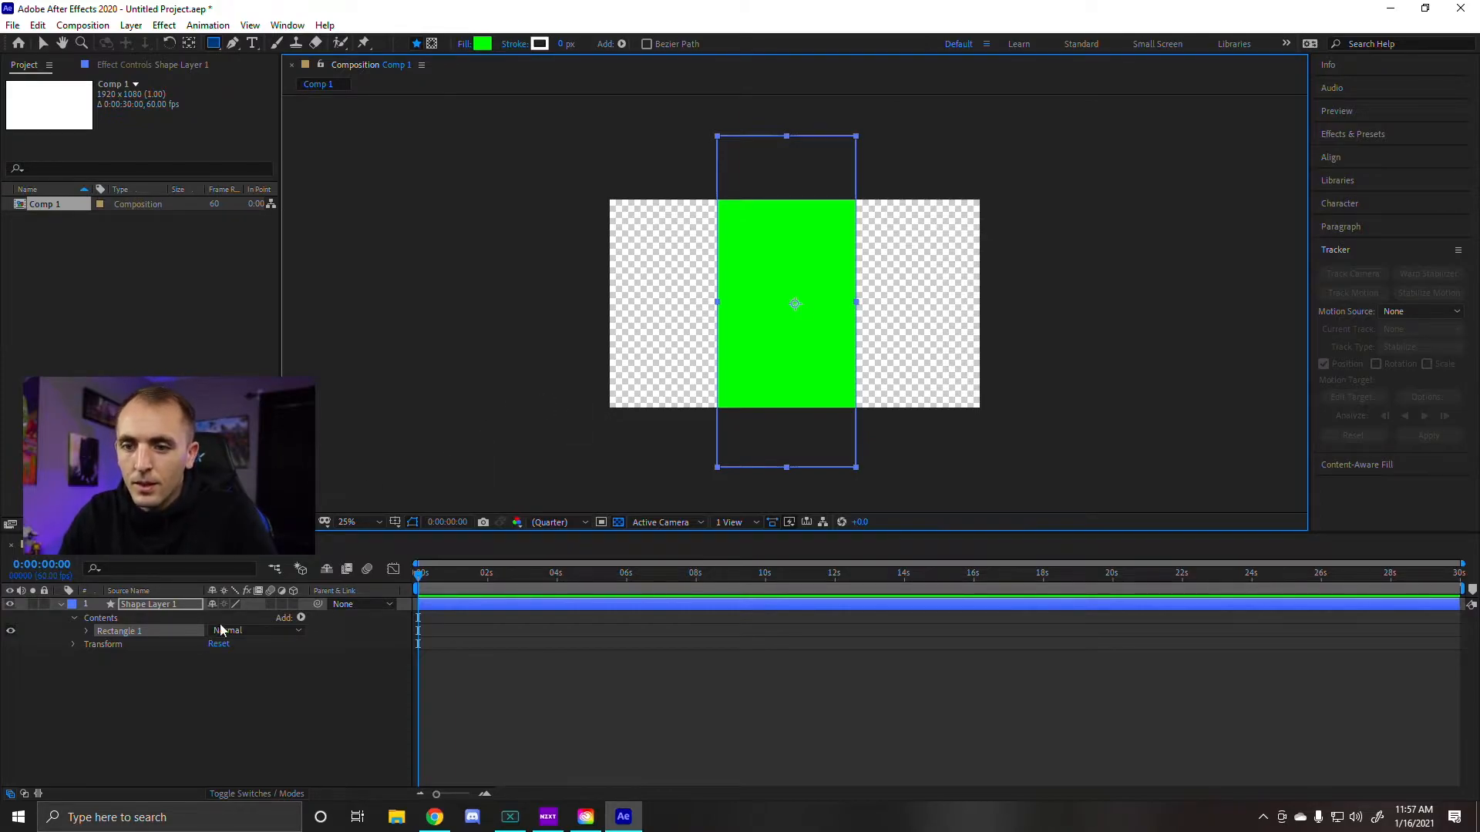
Rotate Shape Layer 1 to about 14°, then switch to File Explorer for the branding image.
left_click(72, 644)
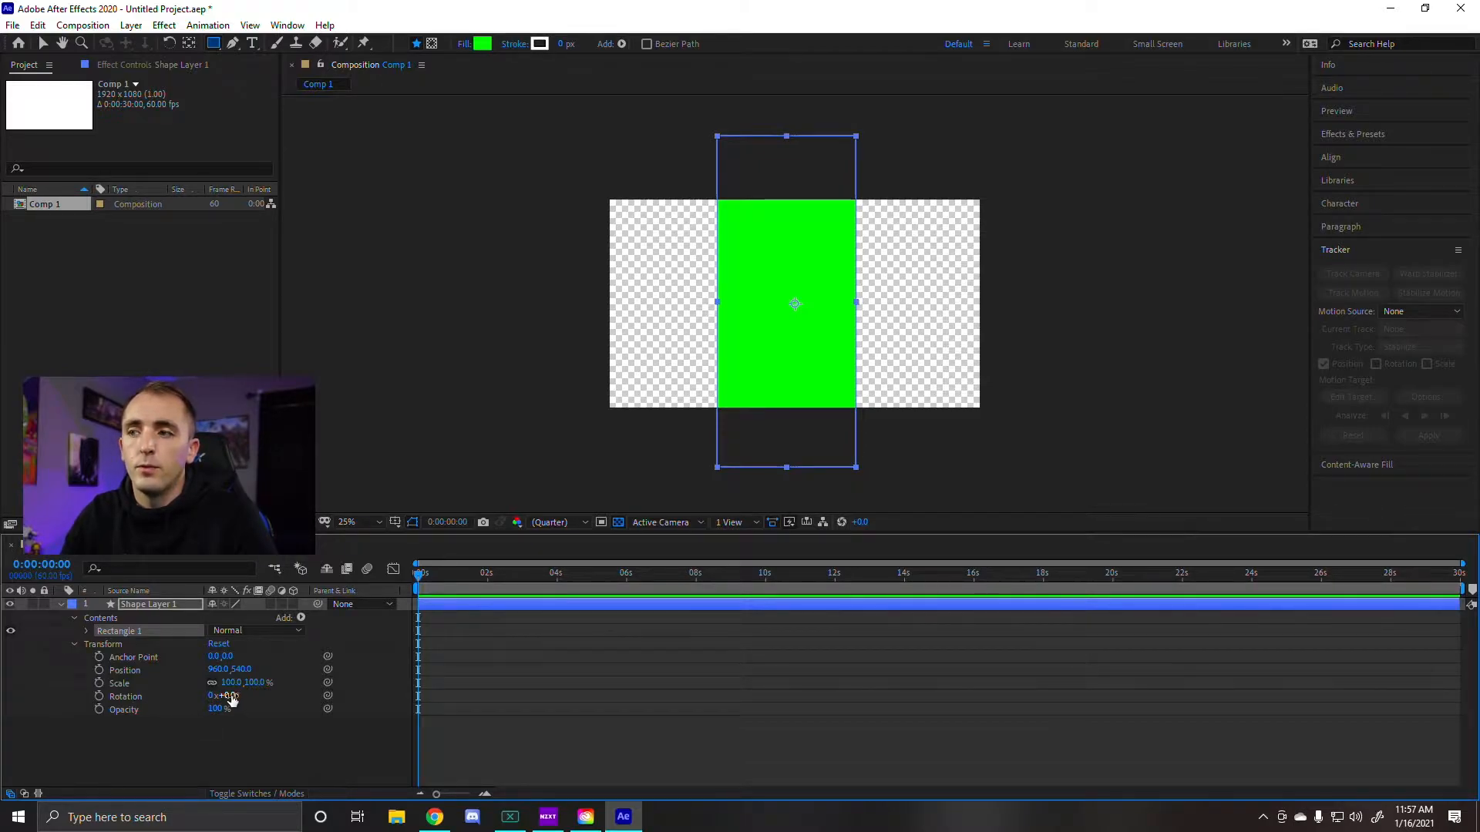
left_click_drag(219, 695, 242, 695)
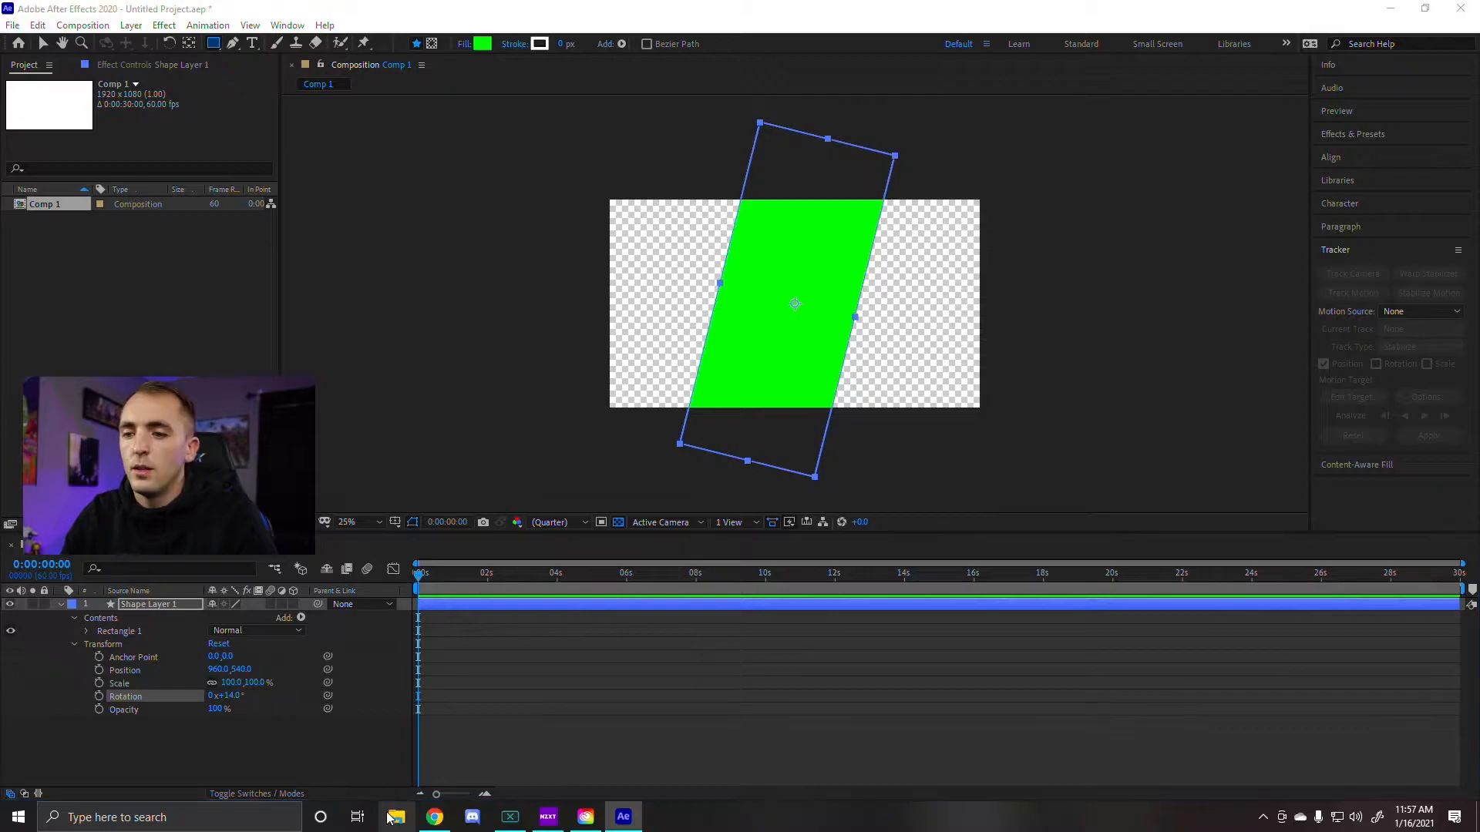
left_click(396, 817)
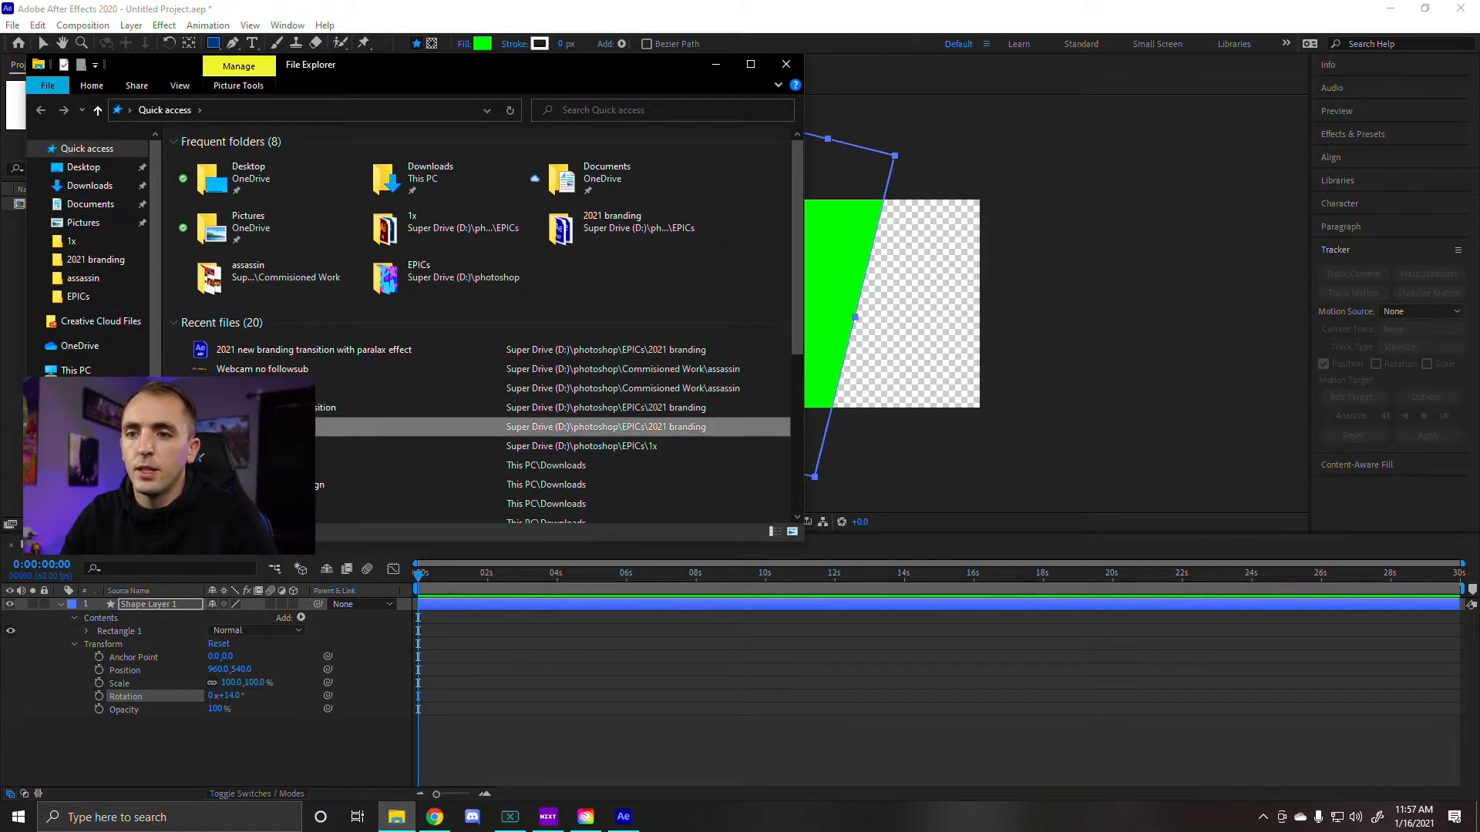
Place New Branding.jpg into Comp 1 as a layer beneath Shape Layer 1.
left_click(785, 63)
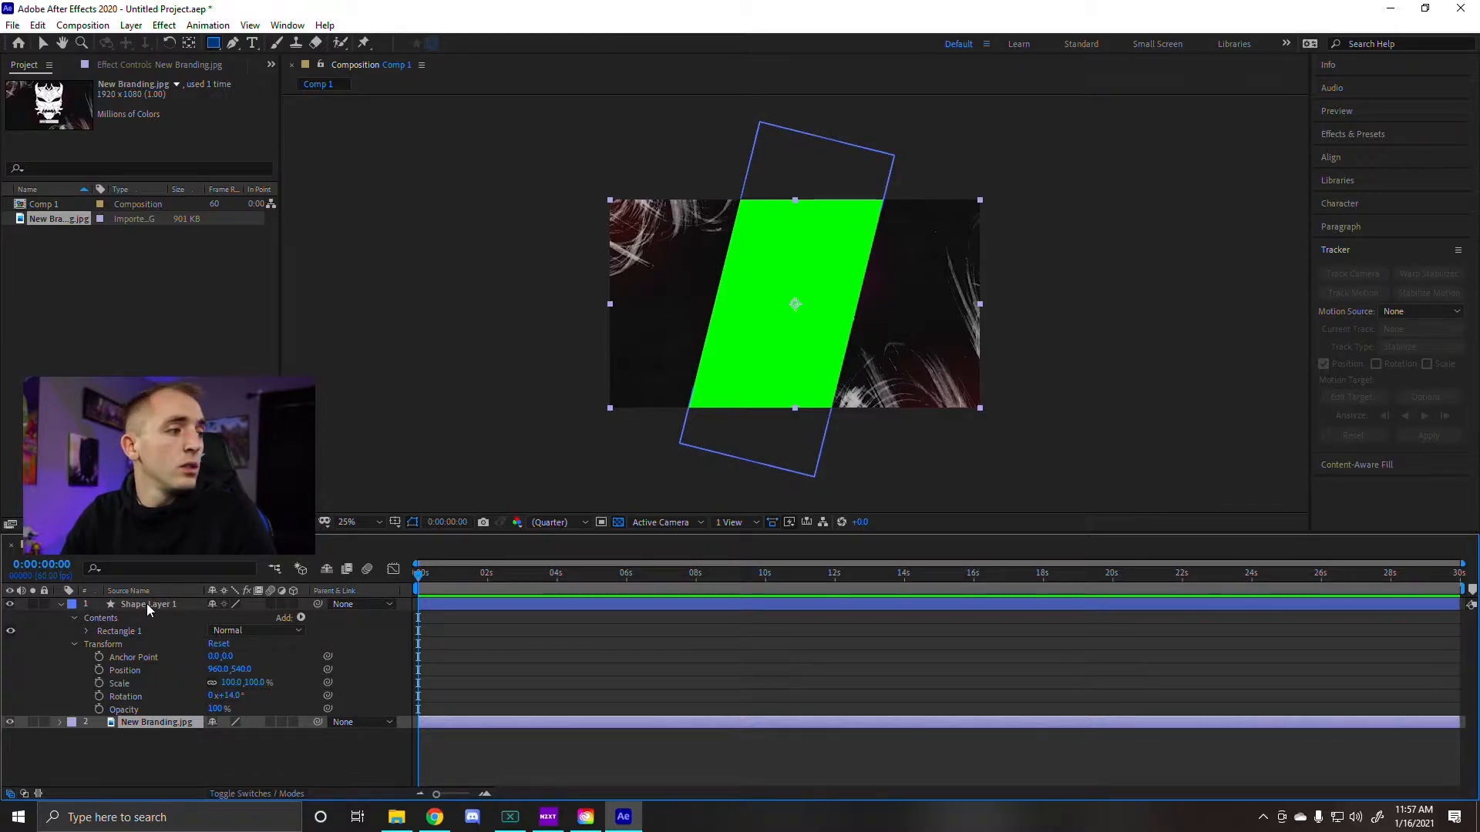
right_click(147, 604)
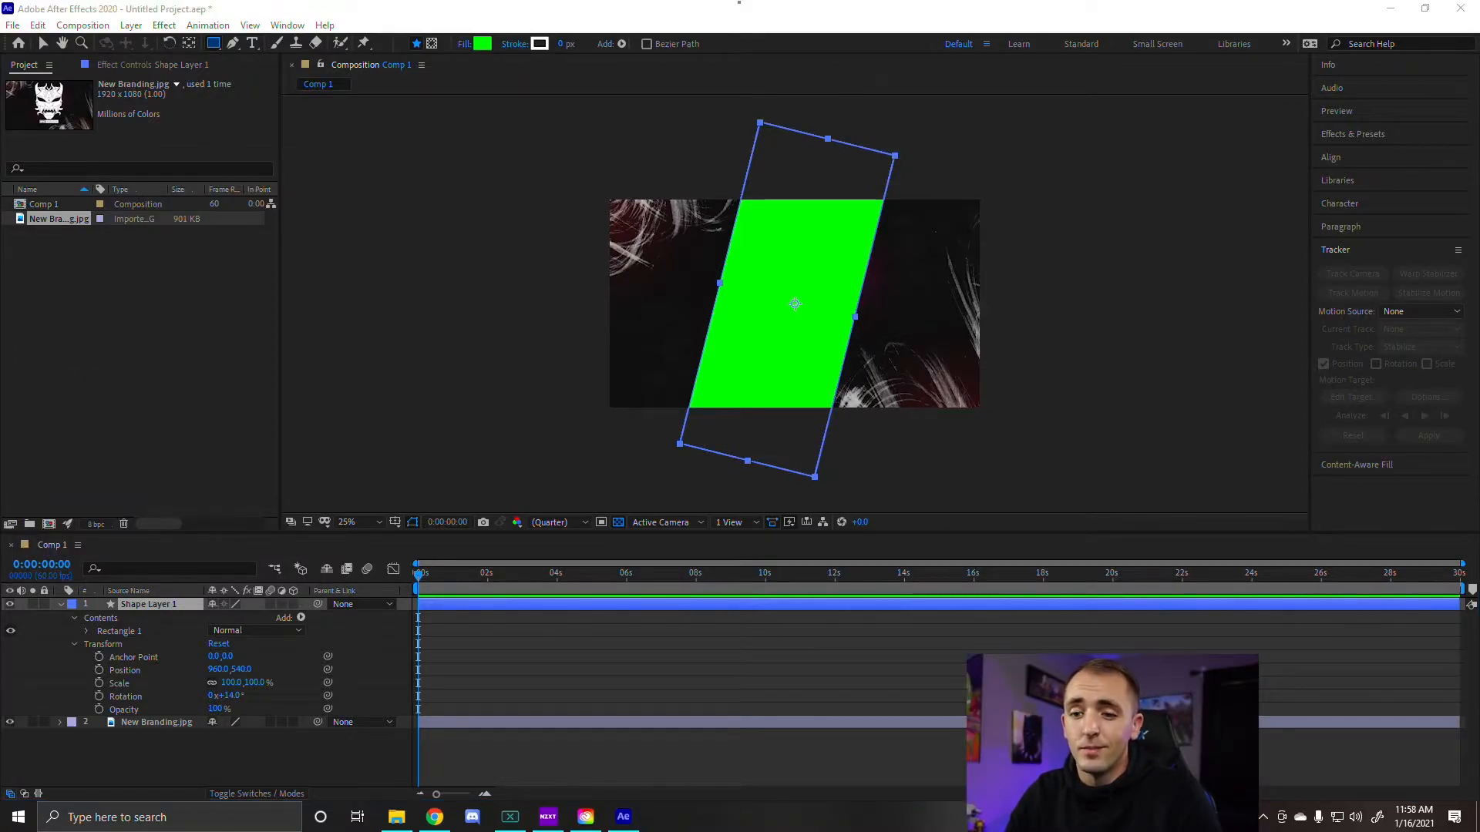
Set Shape Layer 1's blending mode to Stencil Alpha so the logo shows only inside the panel.
right_click(146, 604)
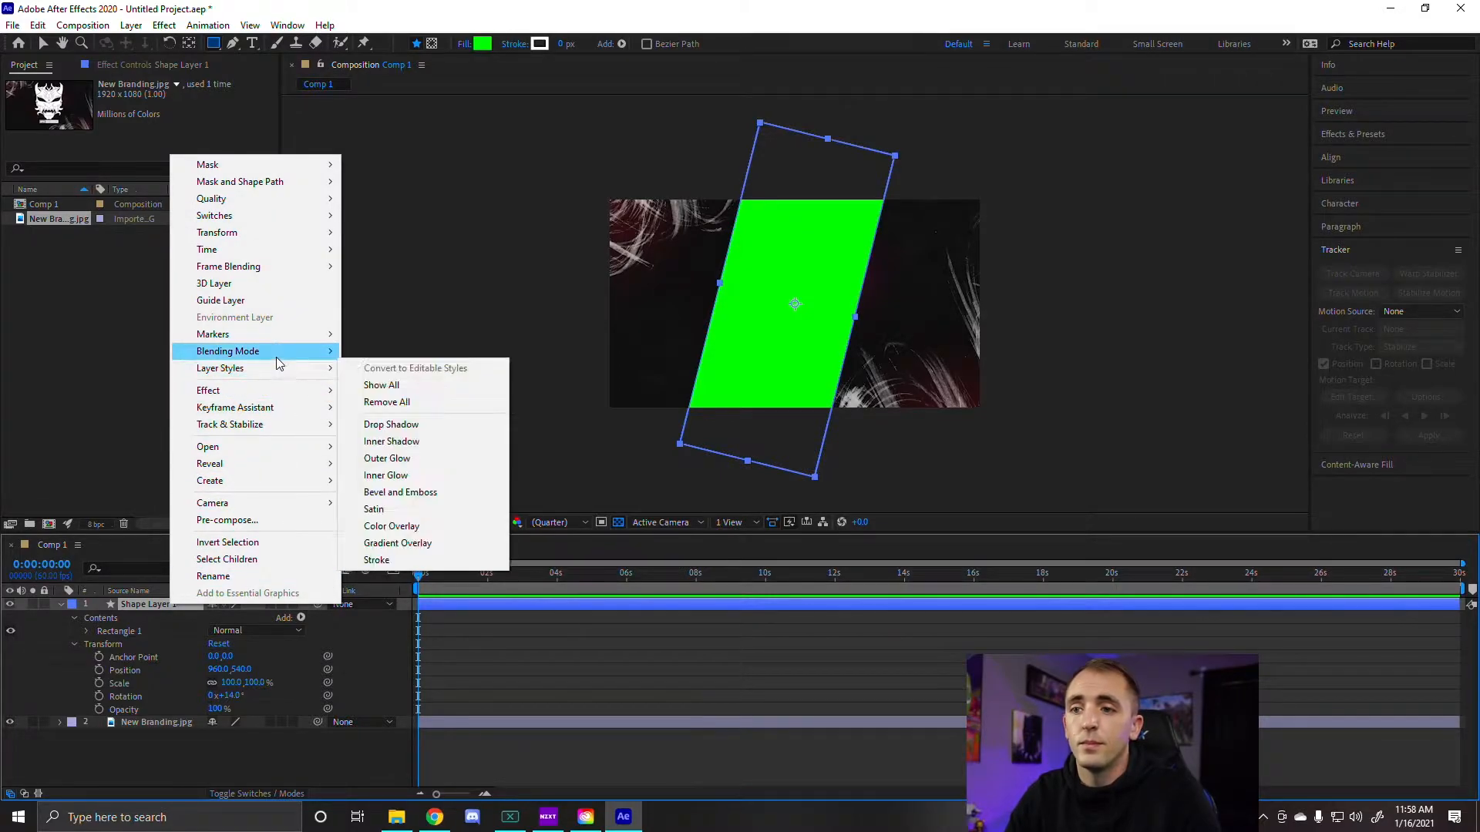
mouse_move(226, 350)
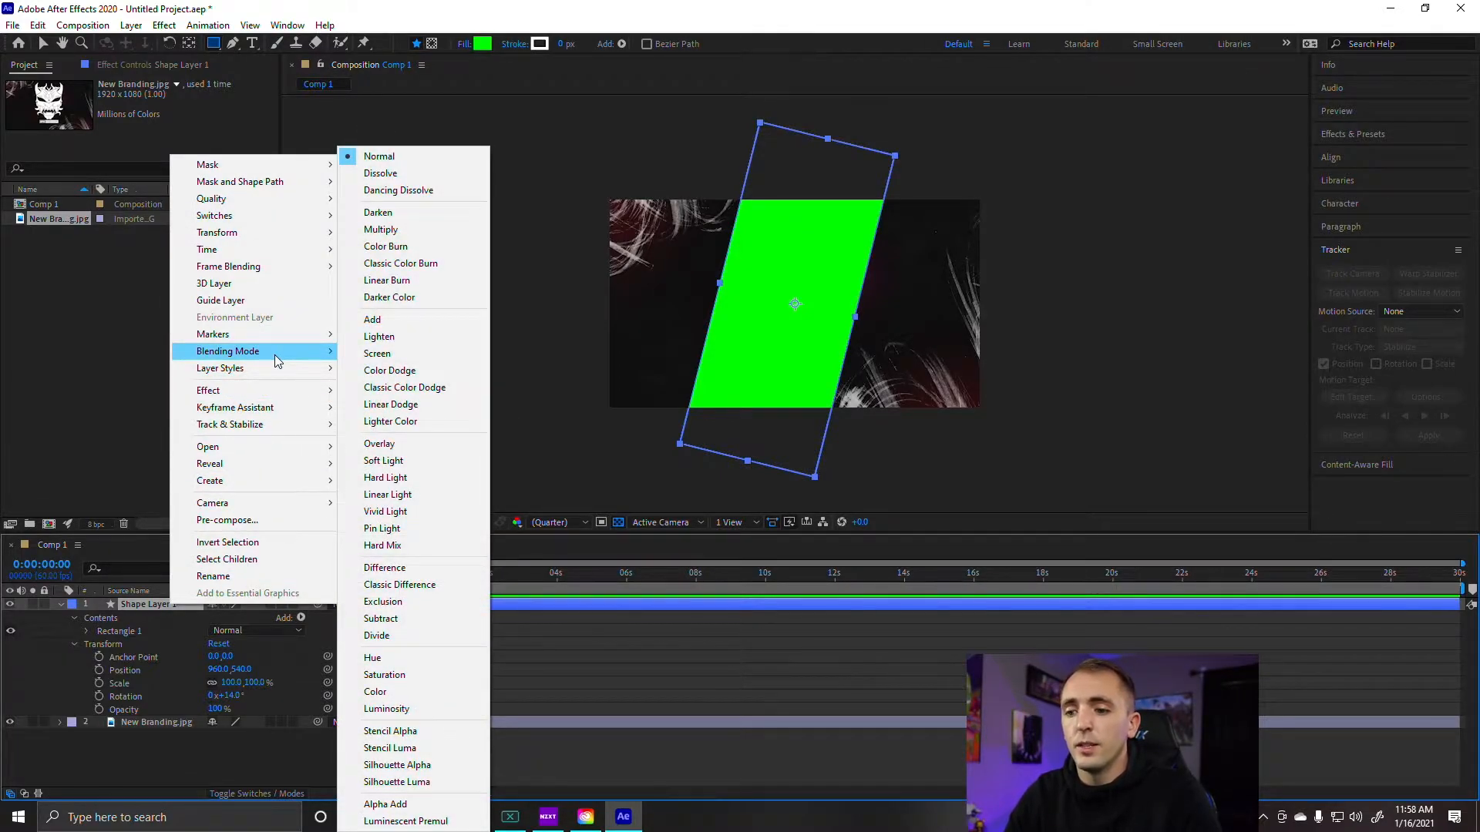
mouse_move(427, 731)
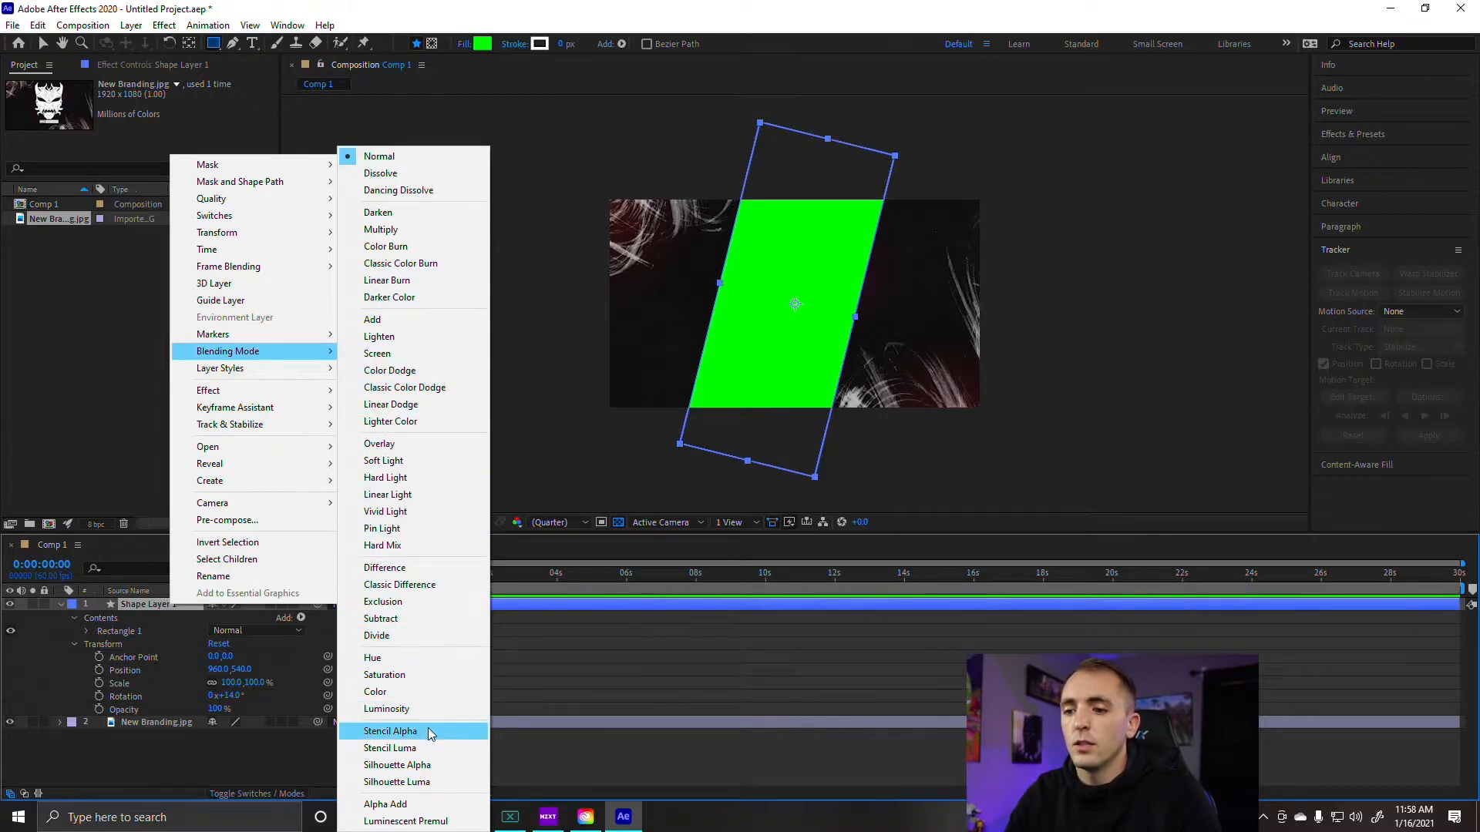
left_click(388, 730)
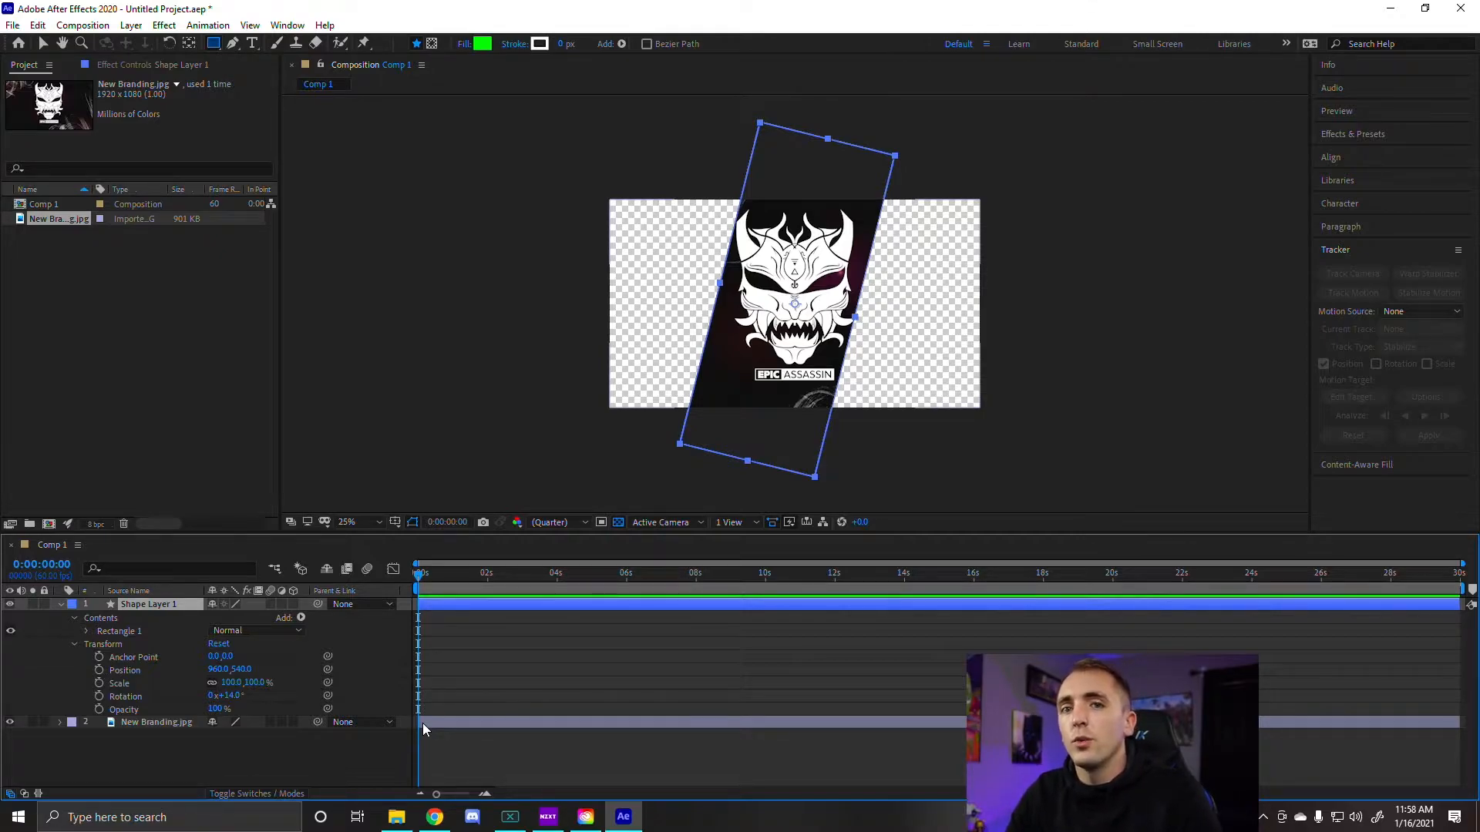
mouse_move(367, 736)
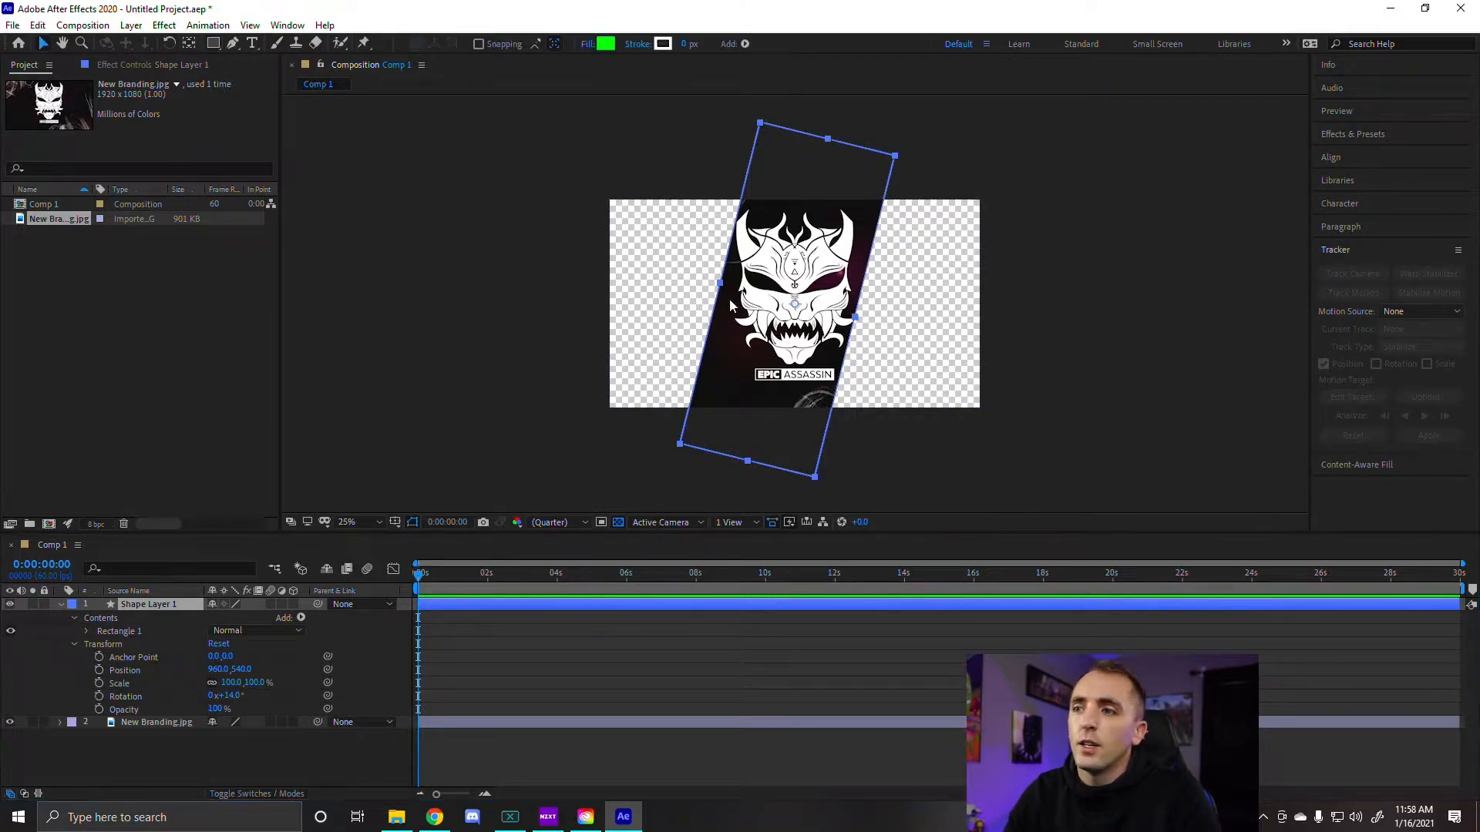
Nudge the slanted panel to Position 972, 528 over the Epic Assassin logo.
left_click_drag(792, 302, 1014, 302)
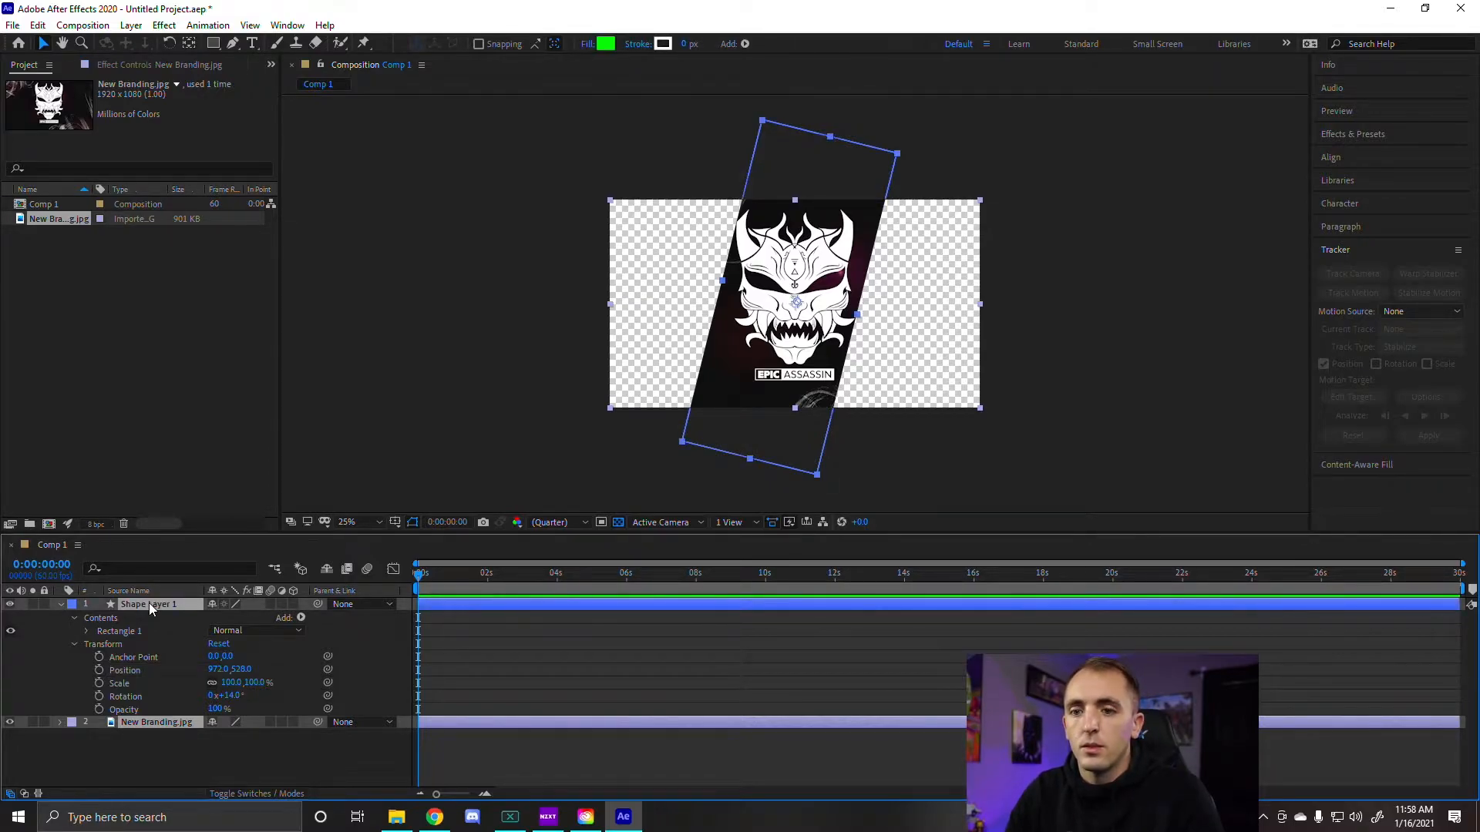
Pre-compose the panel and branding layers into Pre-comp 1 with 'Move all attributes'.
right_click(147, 604)
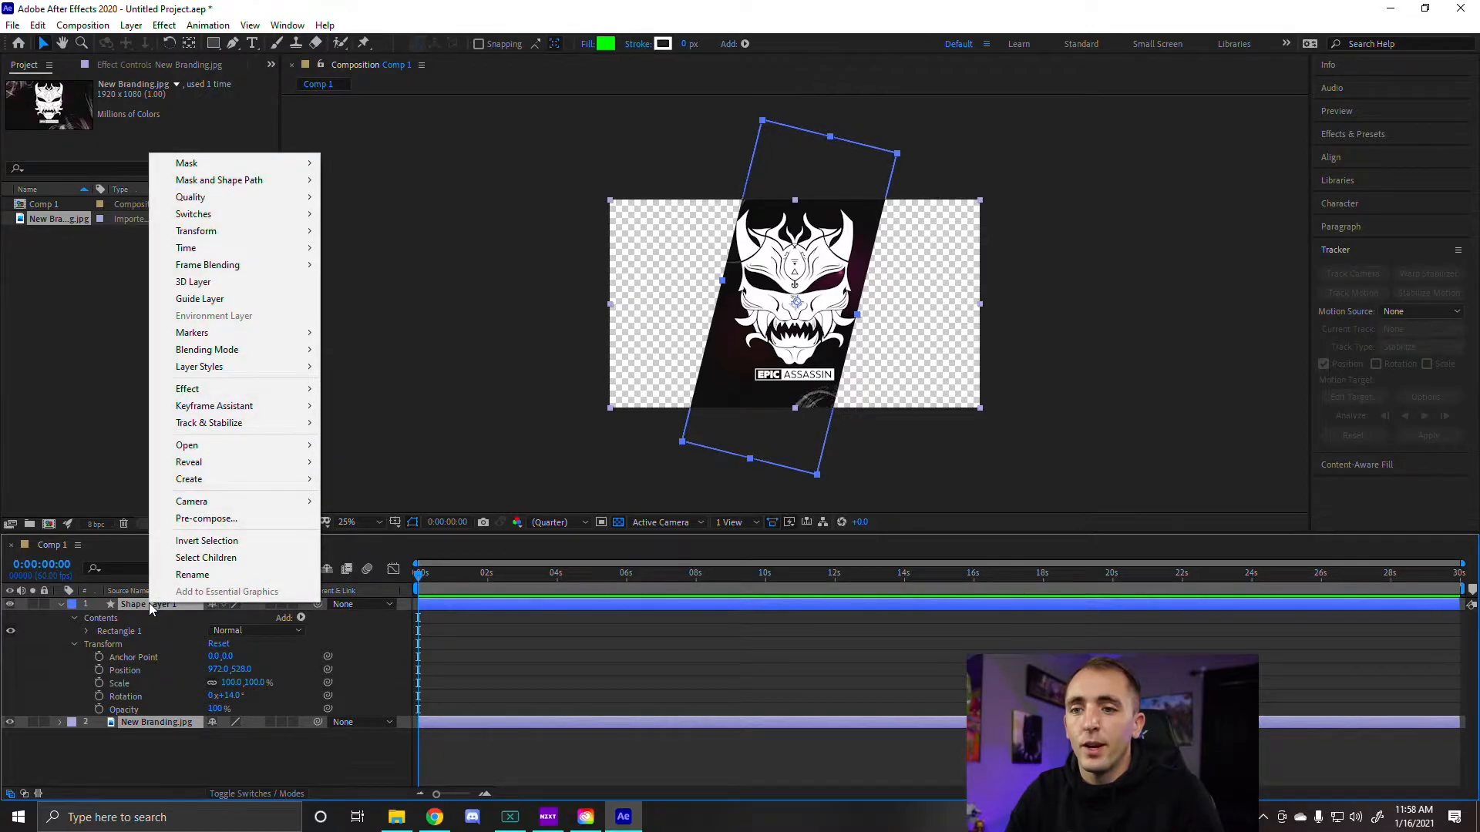
mouse_move(243, 518)
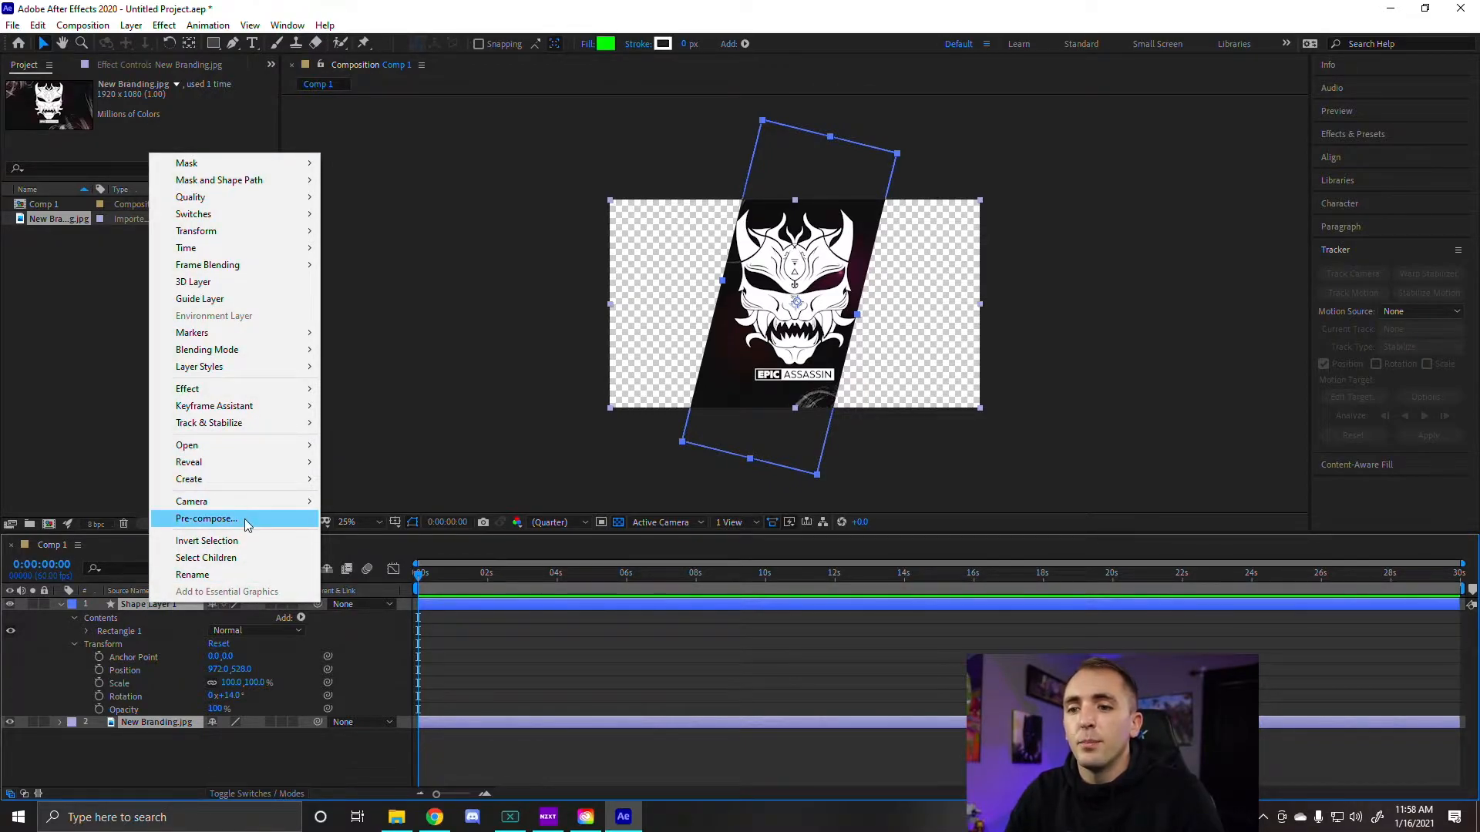
left_click(205, 518)
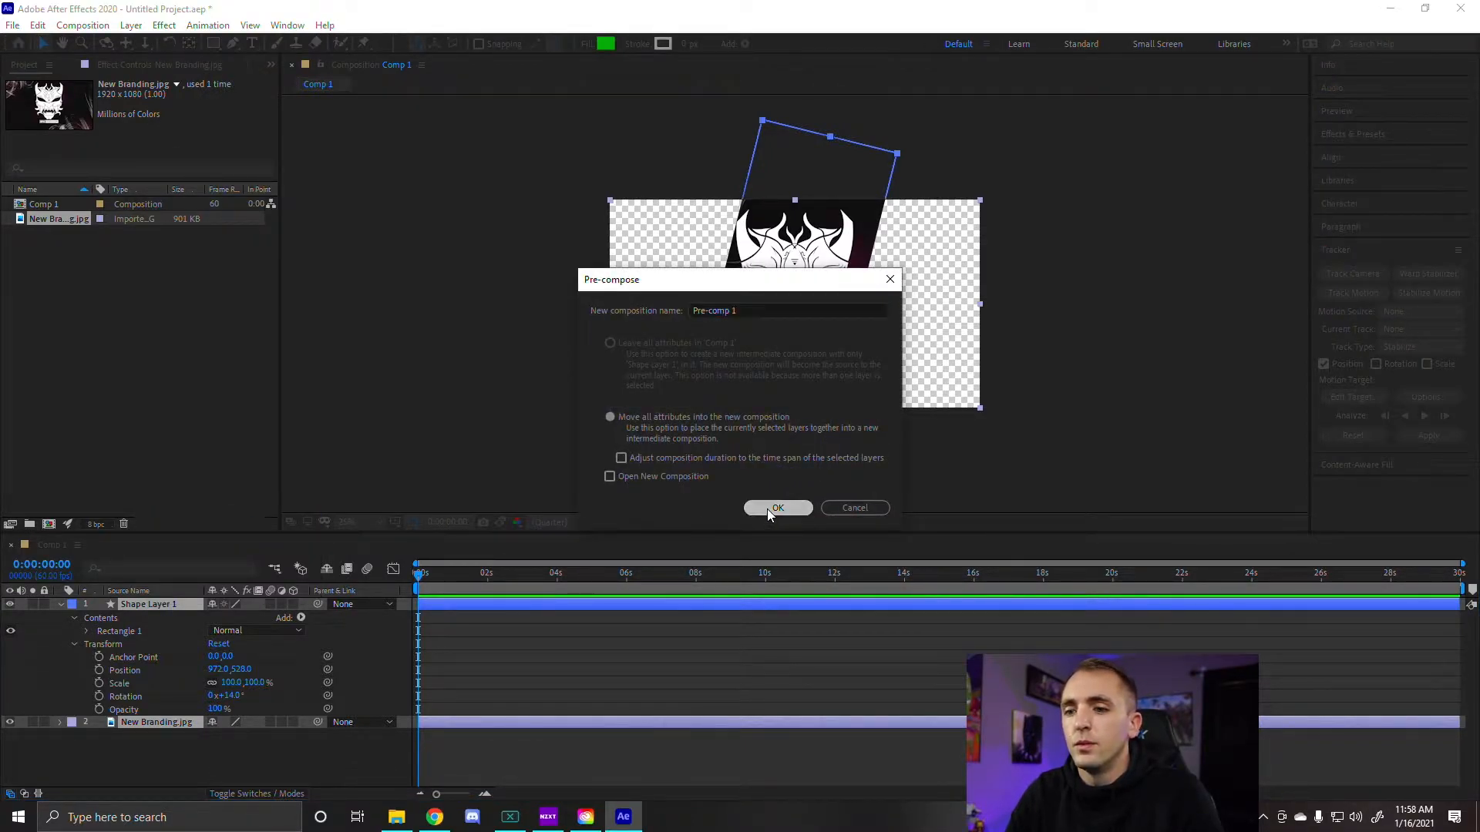
left_click(777, 507)
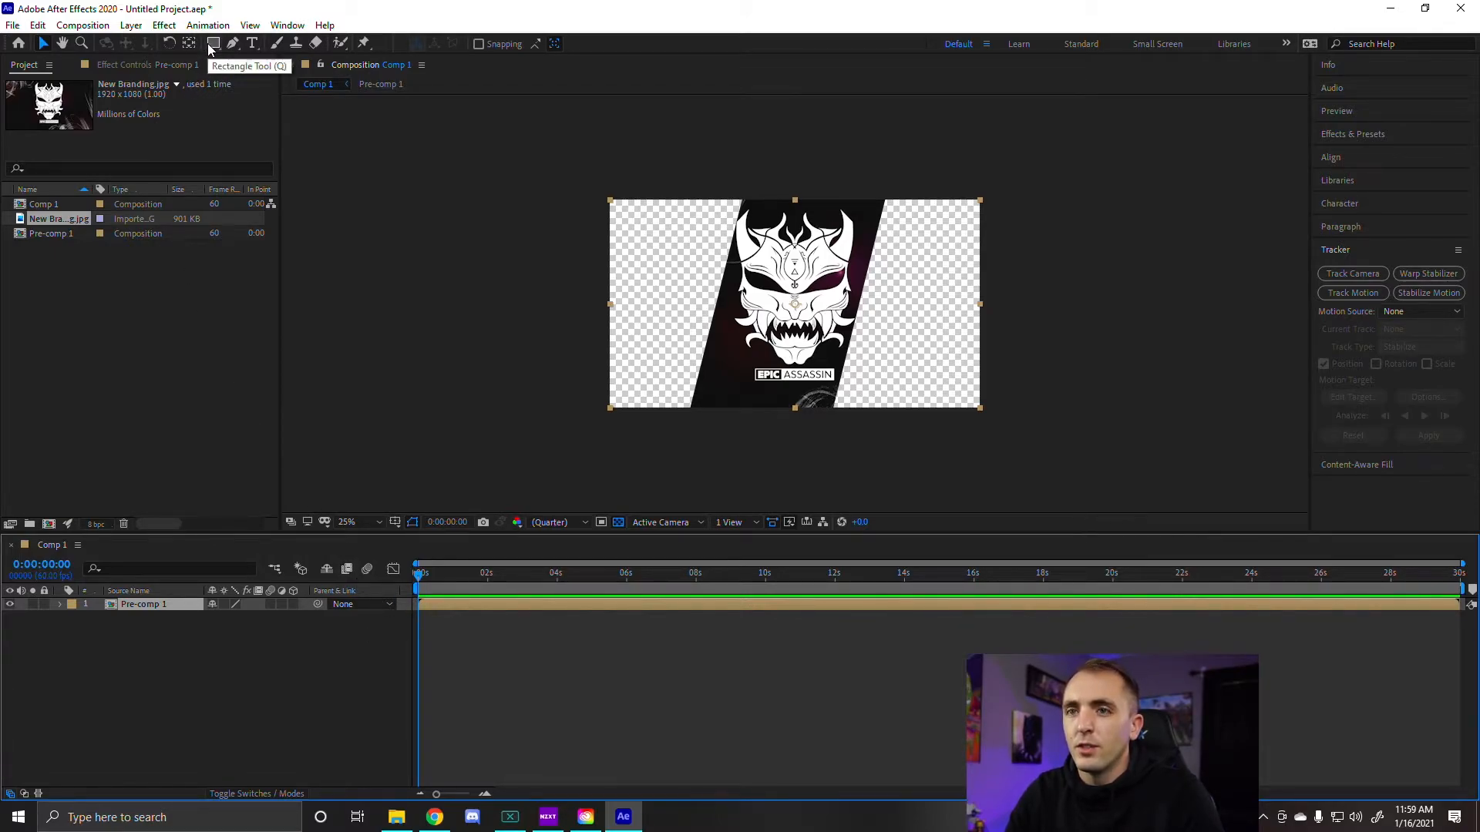
left_click(213, 43)
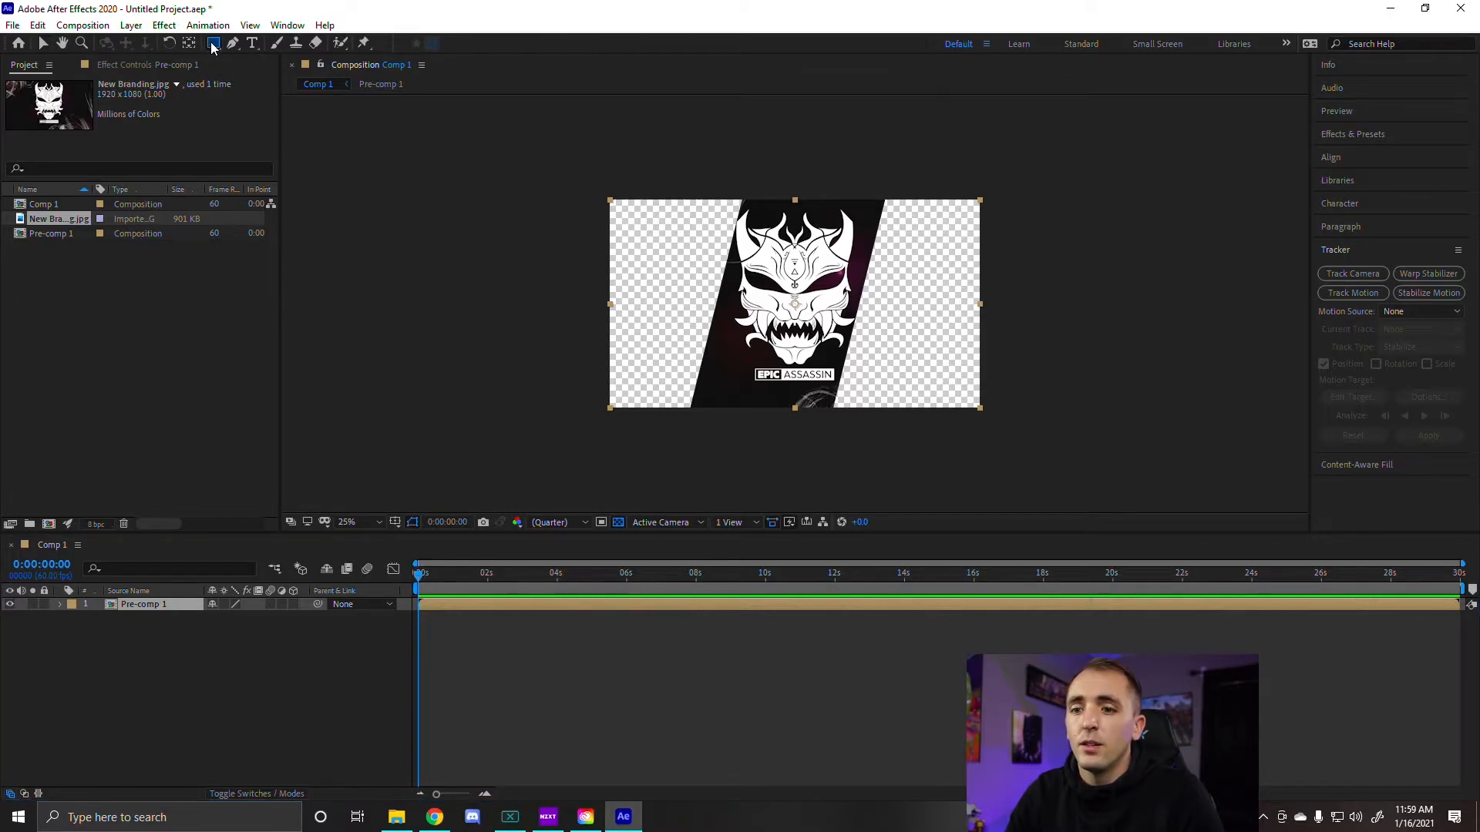
Draw a large green rectangle over the right side of Comp 1, beneath Pre-comp 1.
left_click(211, 43)
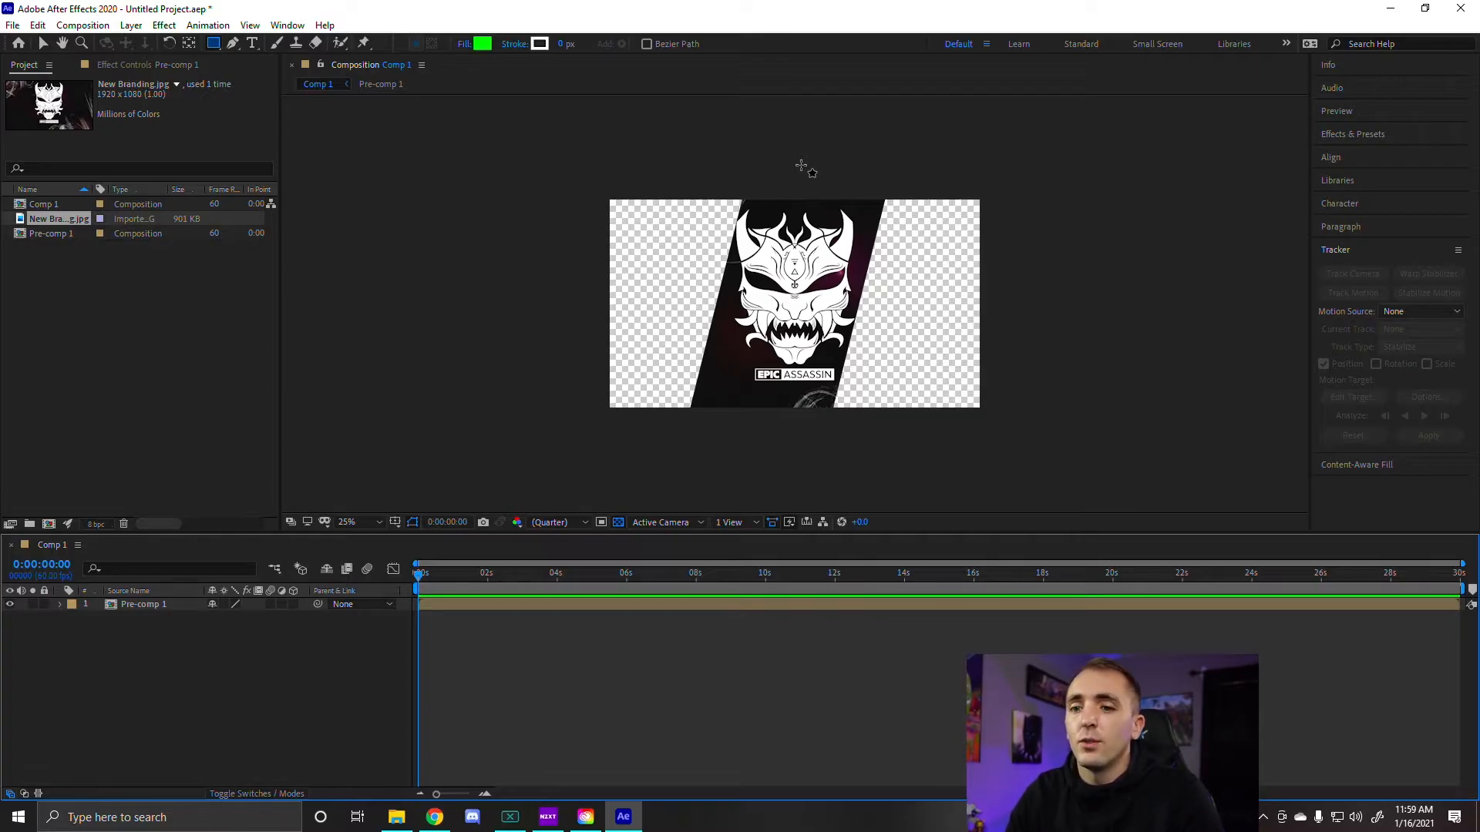
left_click_drag(800, 166, 1058, 466)
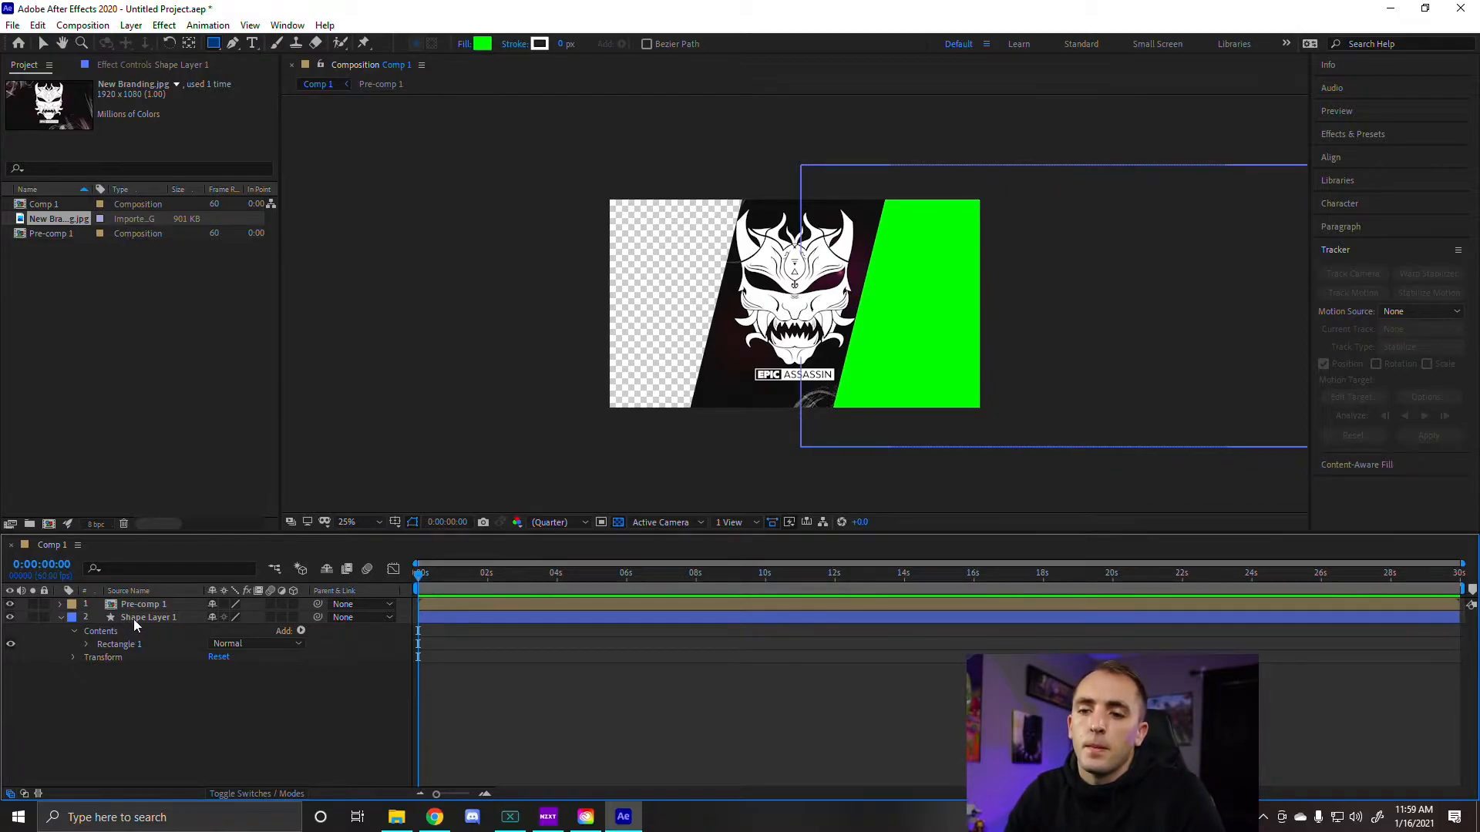
Switch into Pre-comp 1 to edit the slanted panel and New Branding.jpg layers.
left_click(142, 604)
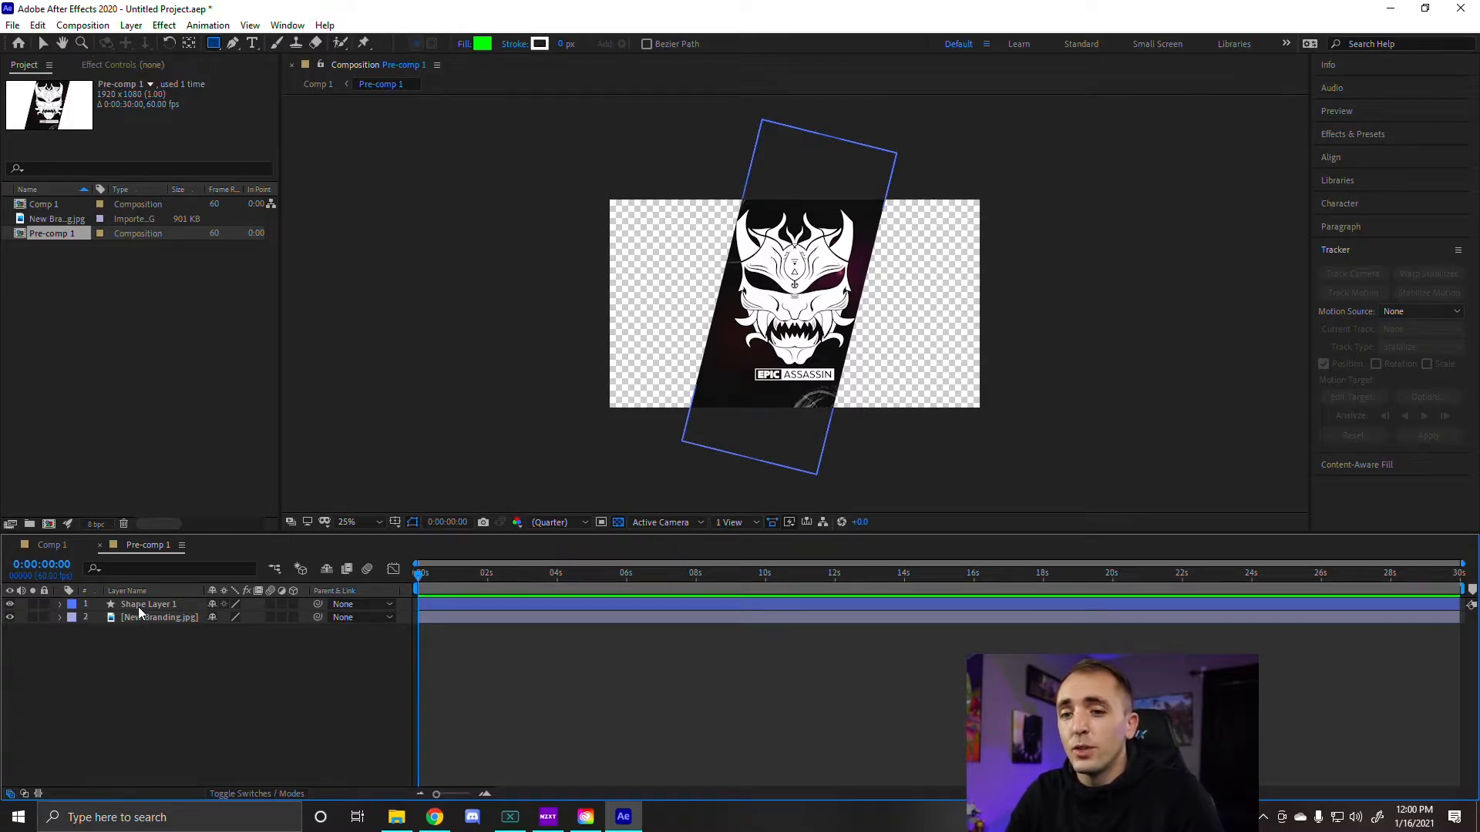
Select Shape Layer 1 and expose its Transform properties for moving it off-frame right.
left_click(148, 604)
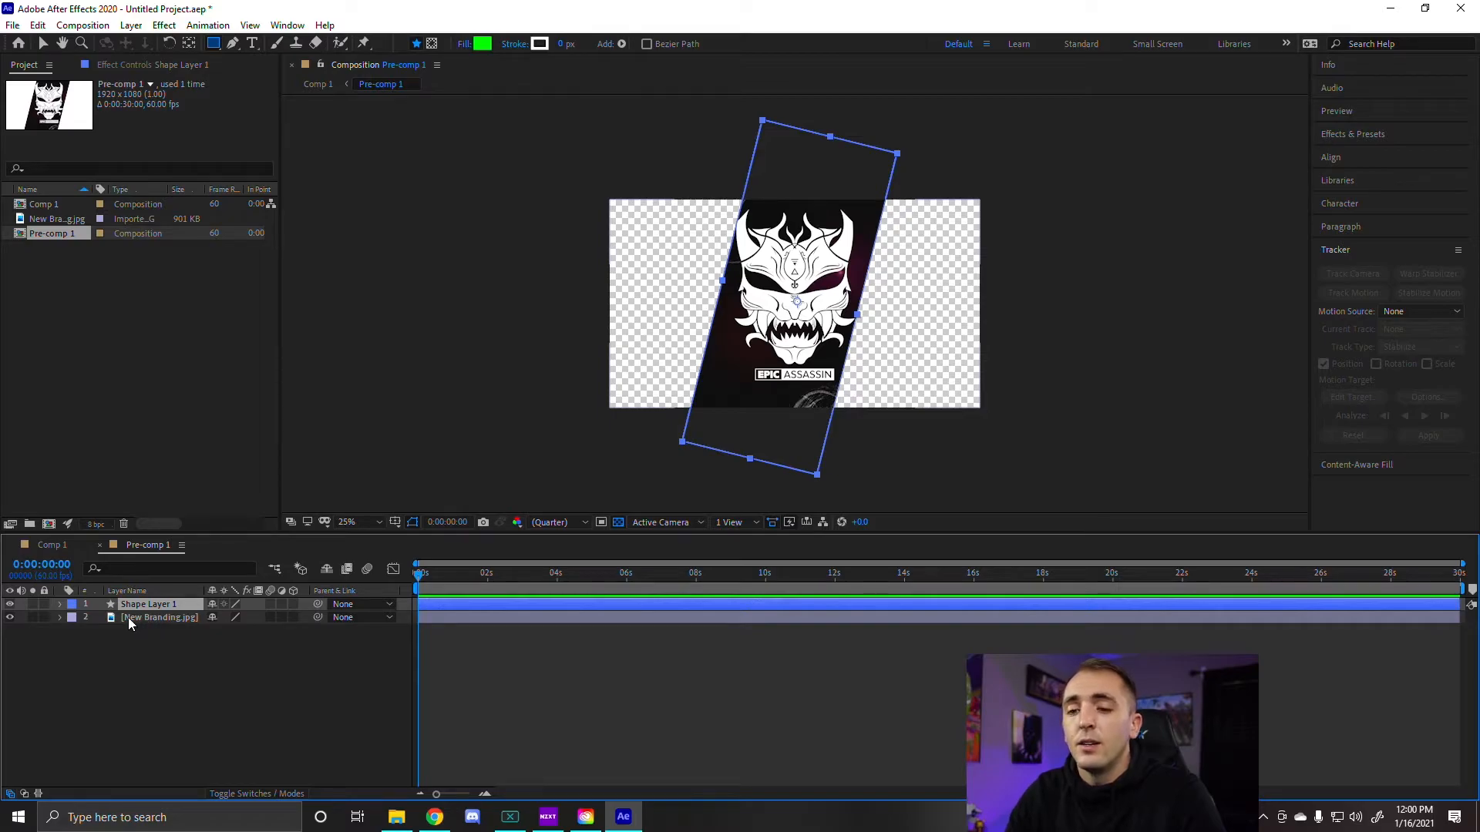
left_click(60, 604)
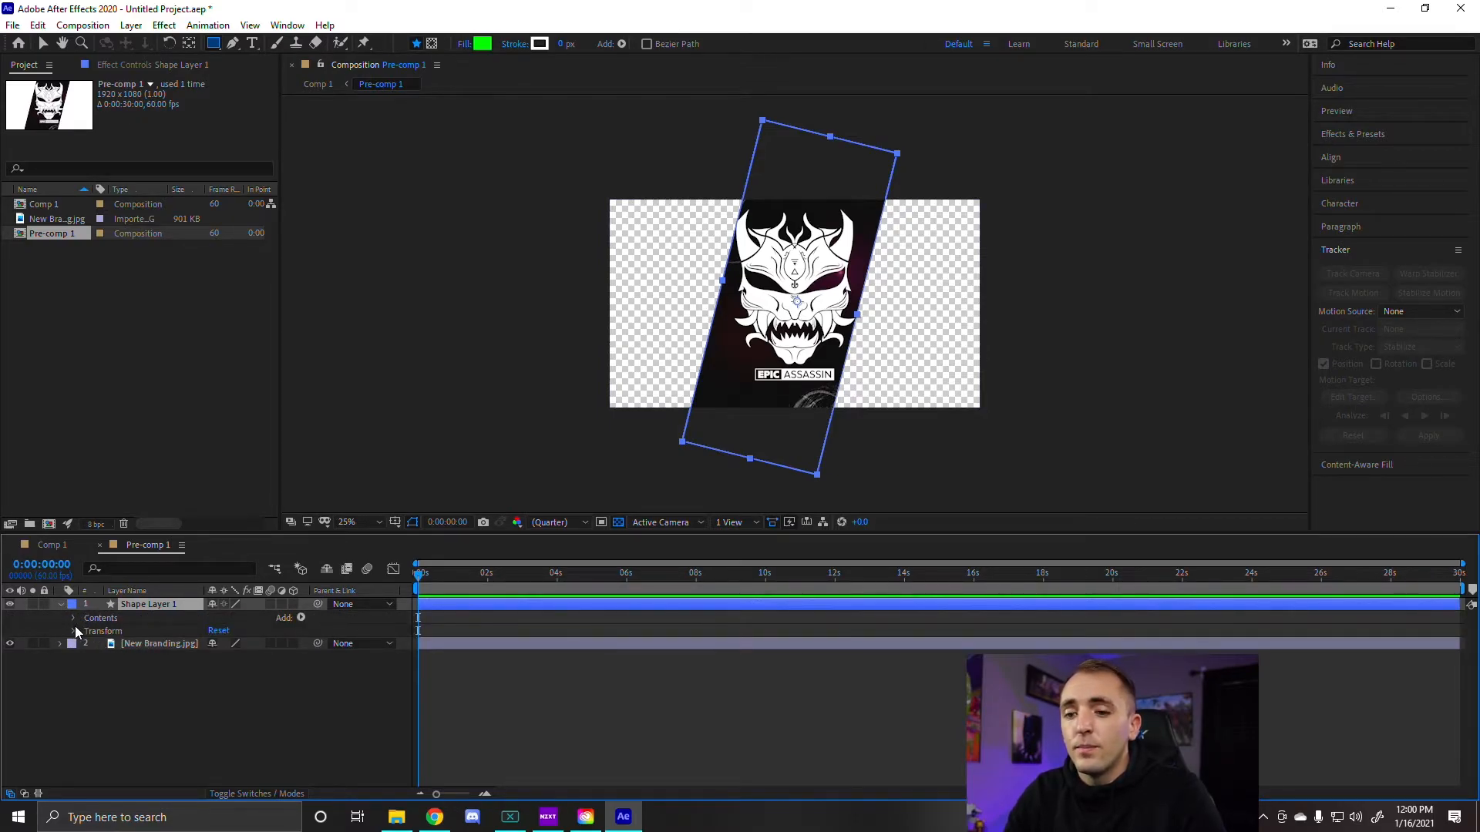
left_click(72, 631)
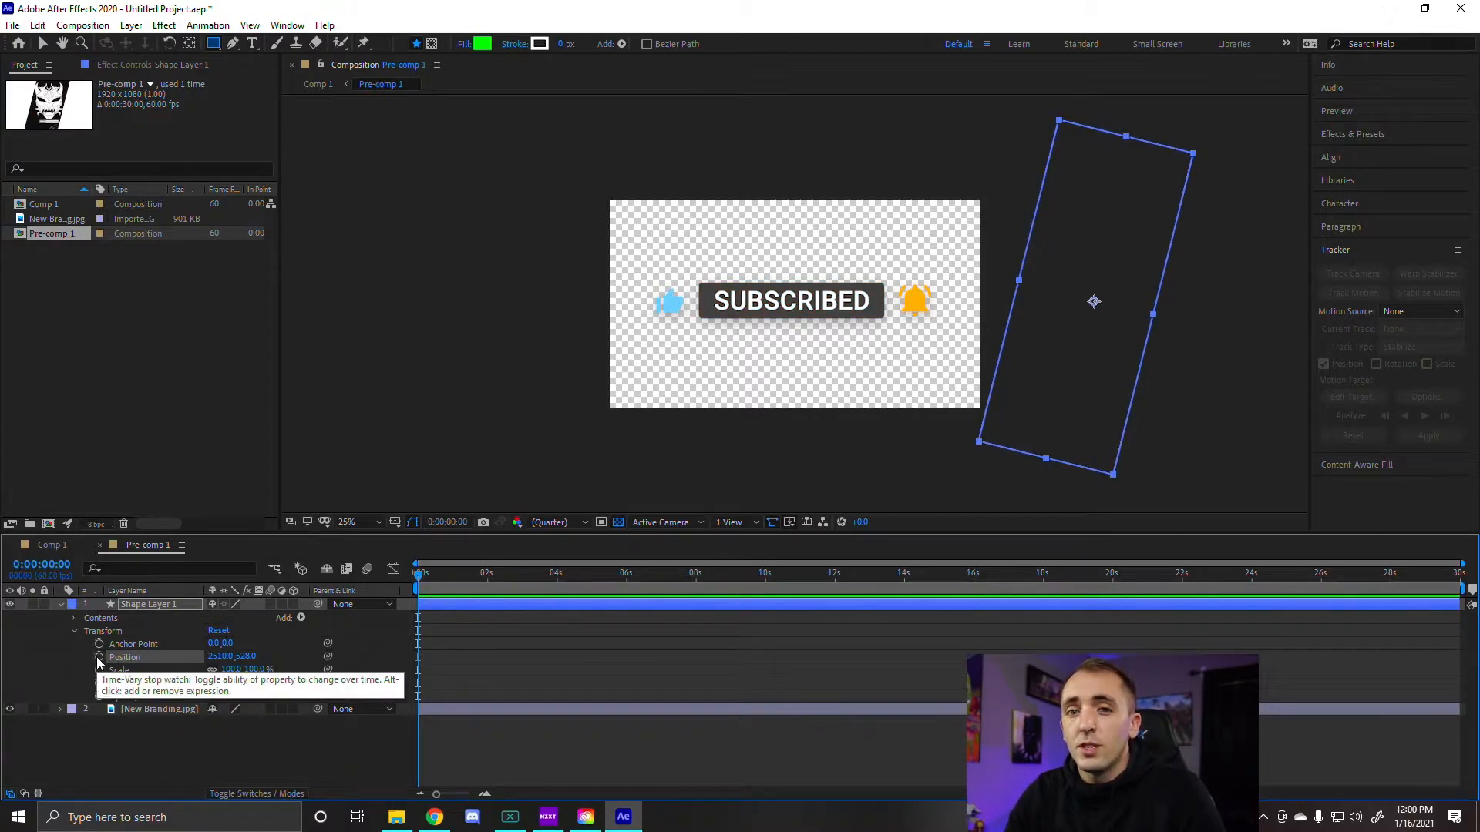
Keyframe the panel's Position from off-frame right to about 961, 528 by 1:45, holding until ~3:13.
left_click(99, 656)
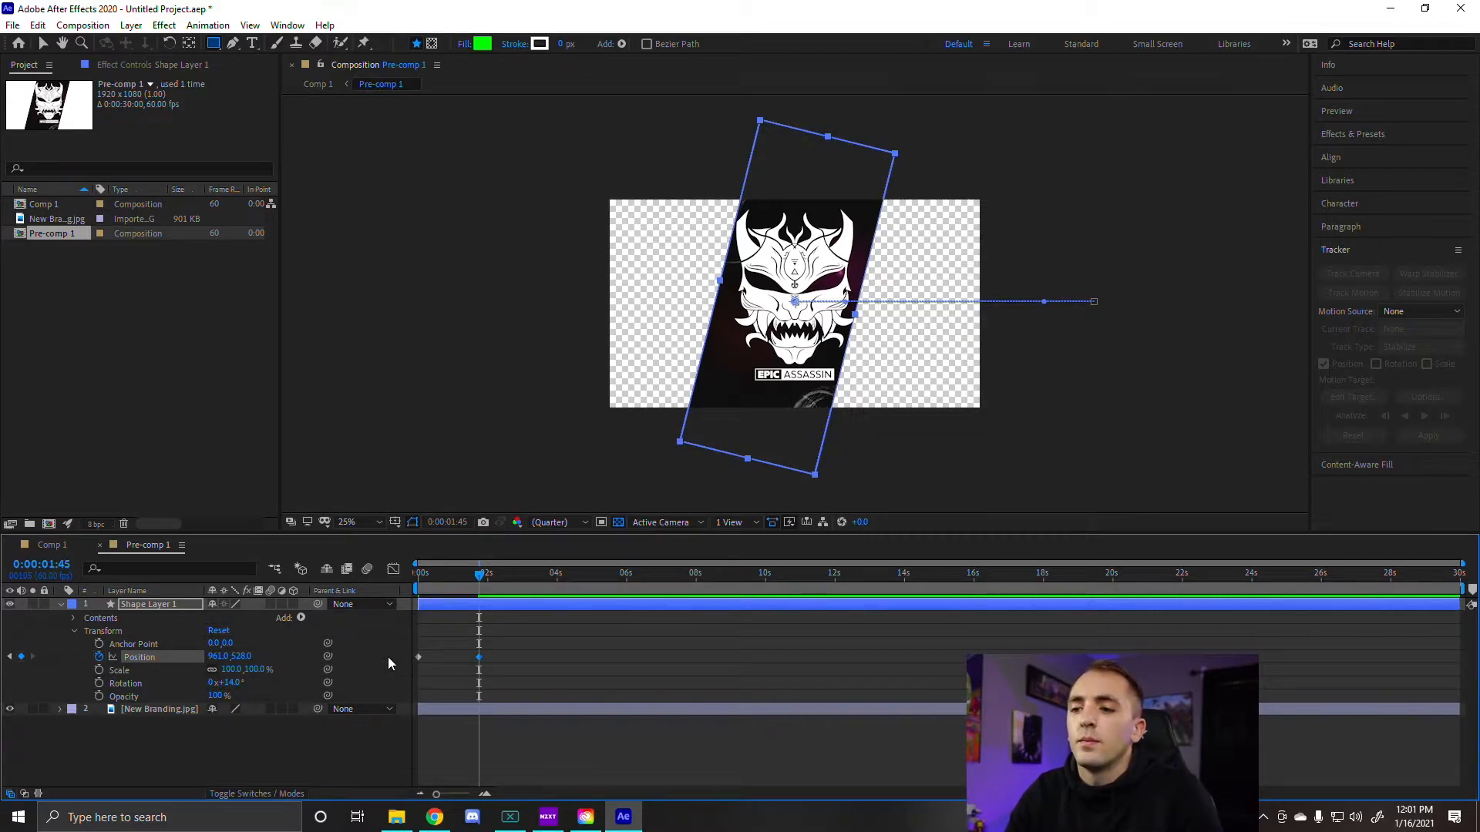
mouse_move(479, 573)
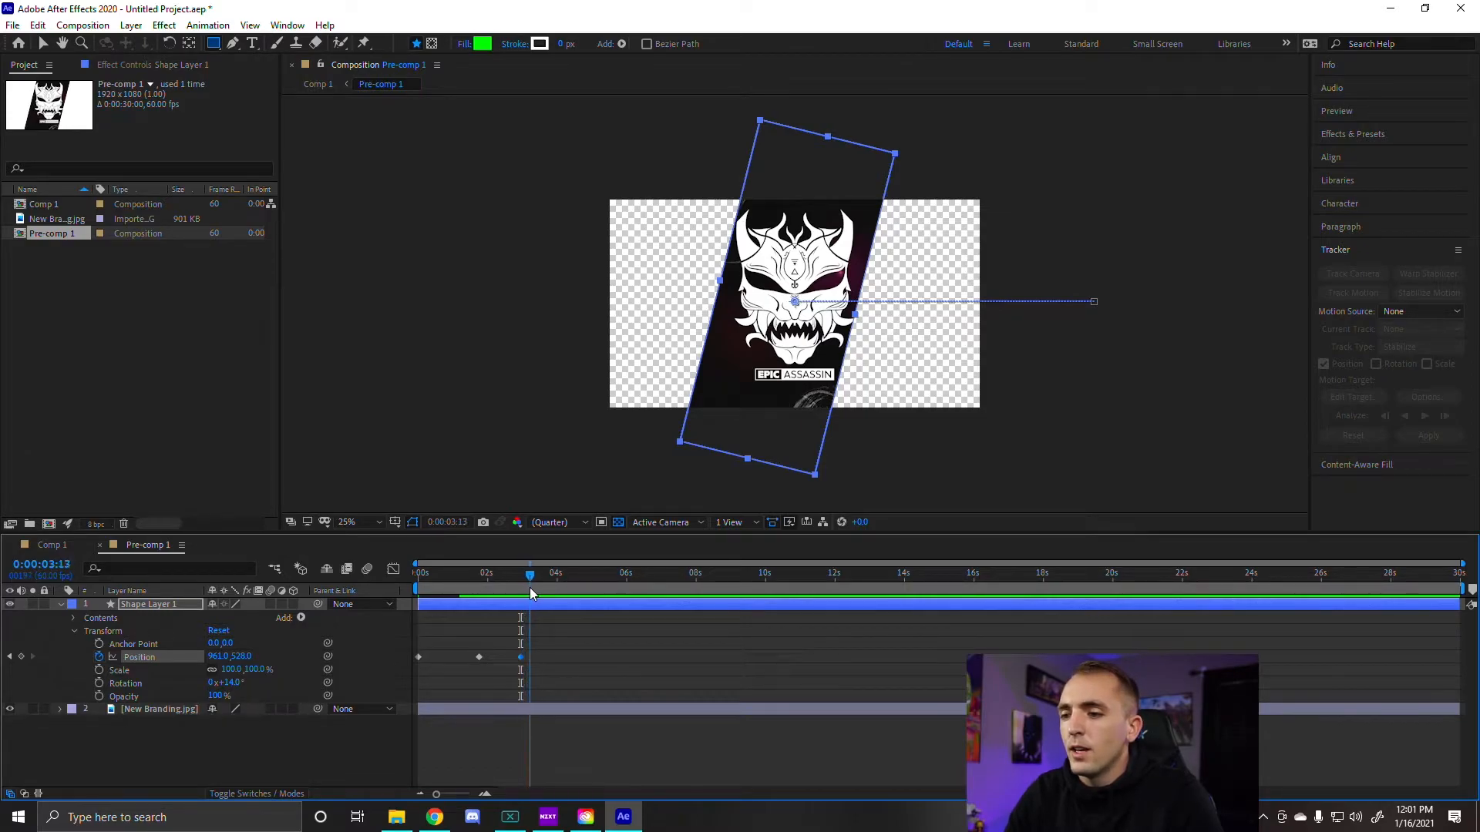
At about 4:53 set the panel's Position to roughly -491, 528 so it exits past the left edge.
left_click(584, 573)
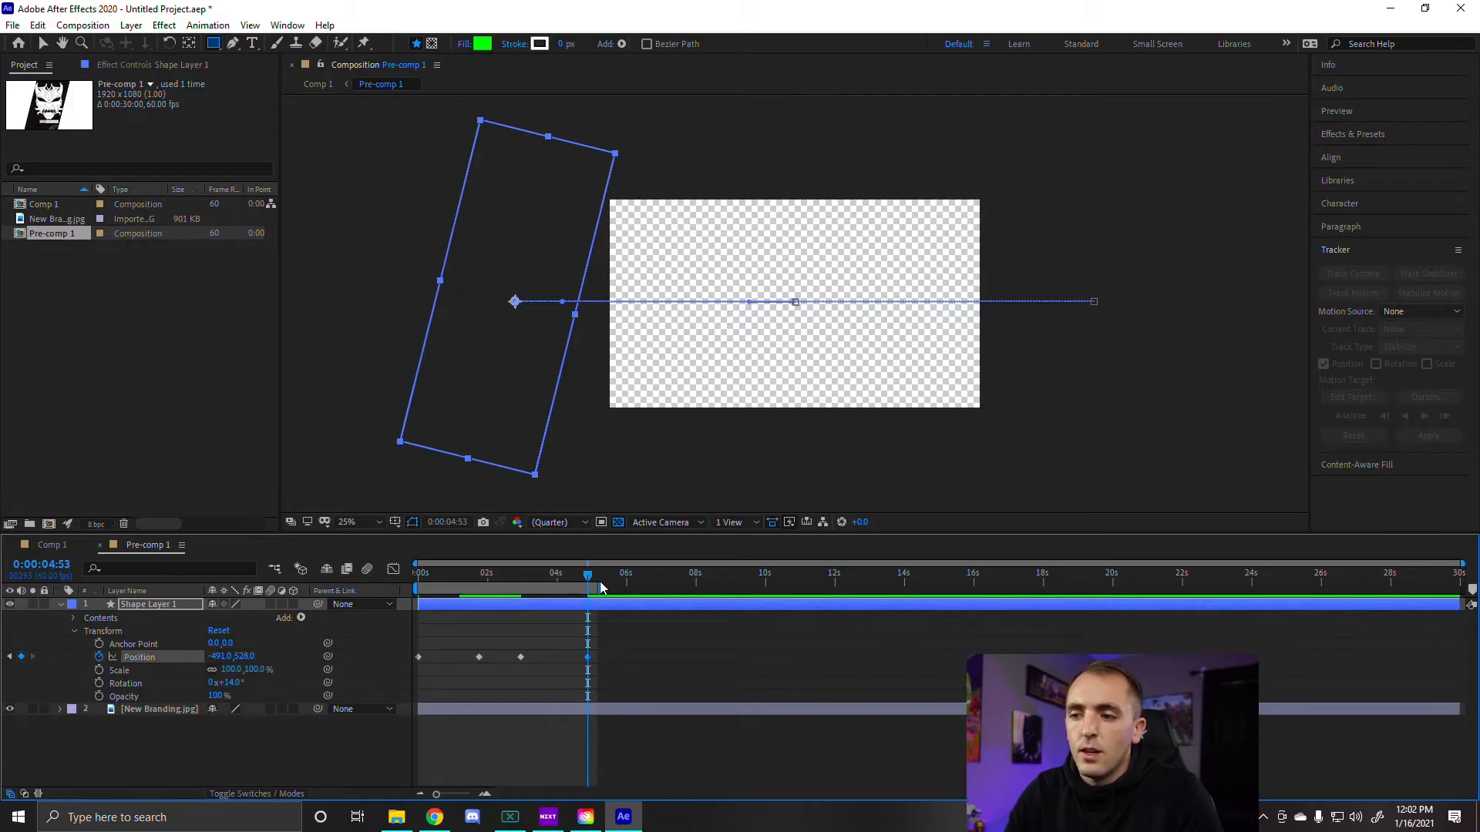
mouse_move(697, 589)
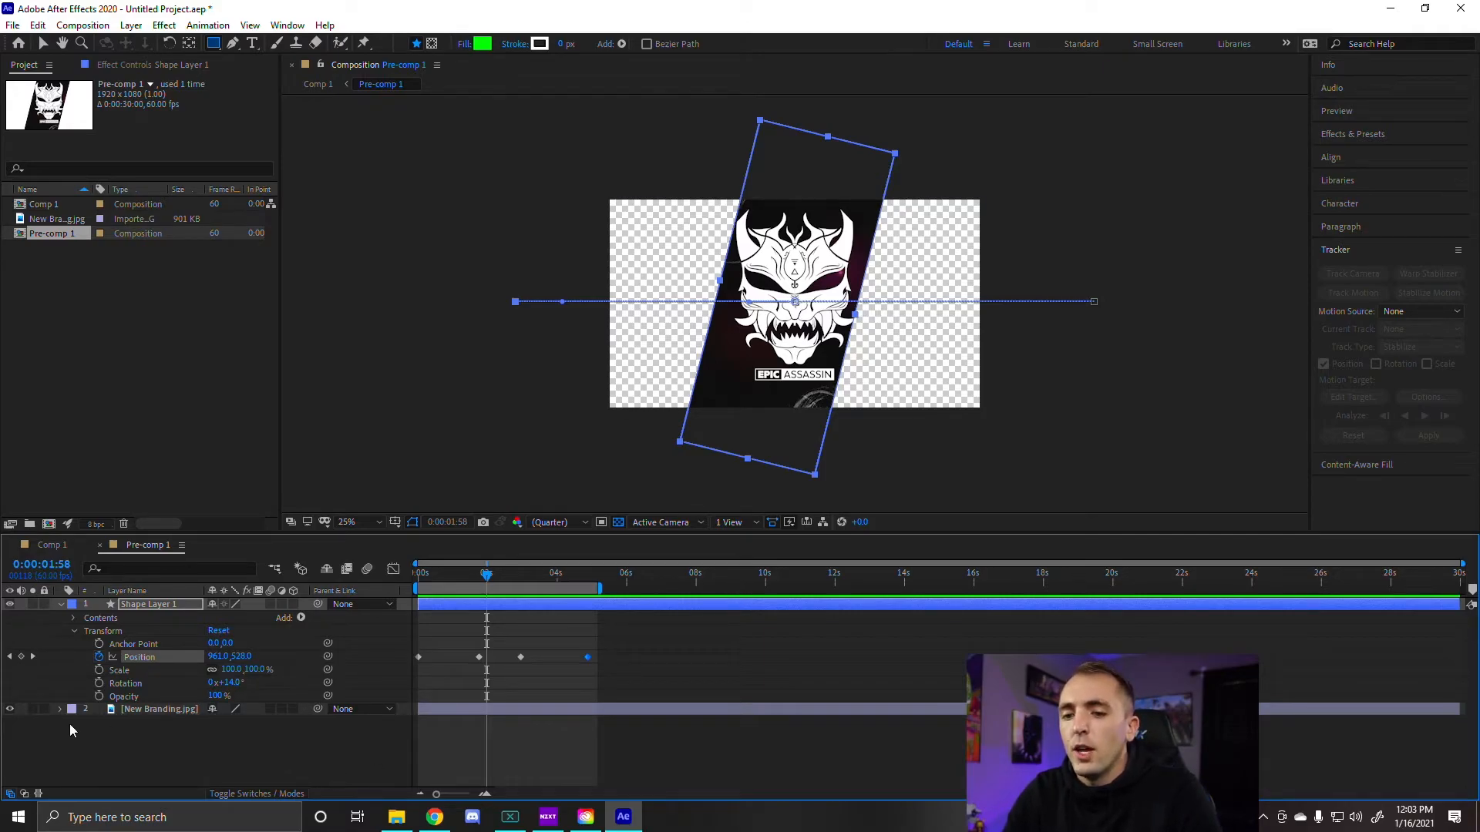
Switch back to Comp 1 and expand the green rectangle shape layer's contents.
left_click(72, 709)
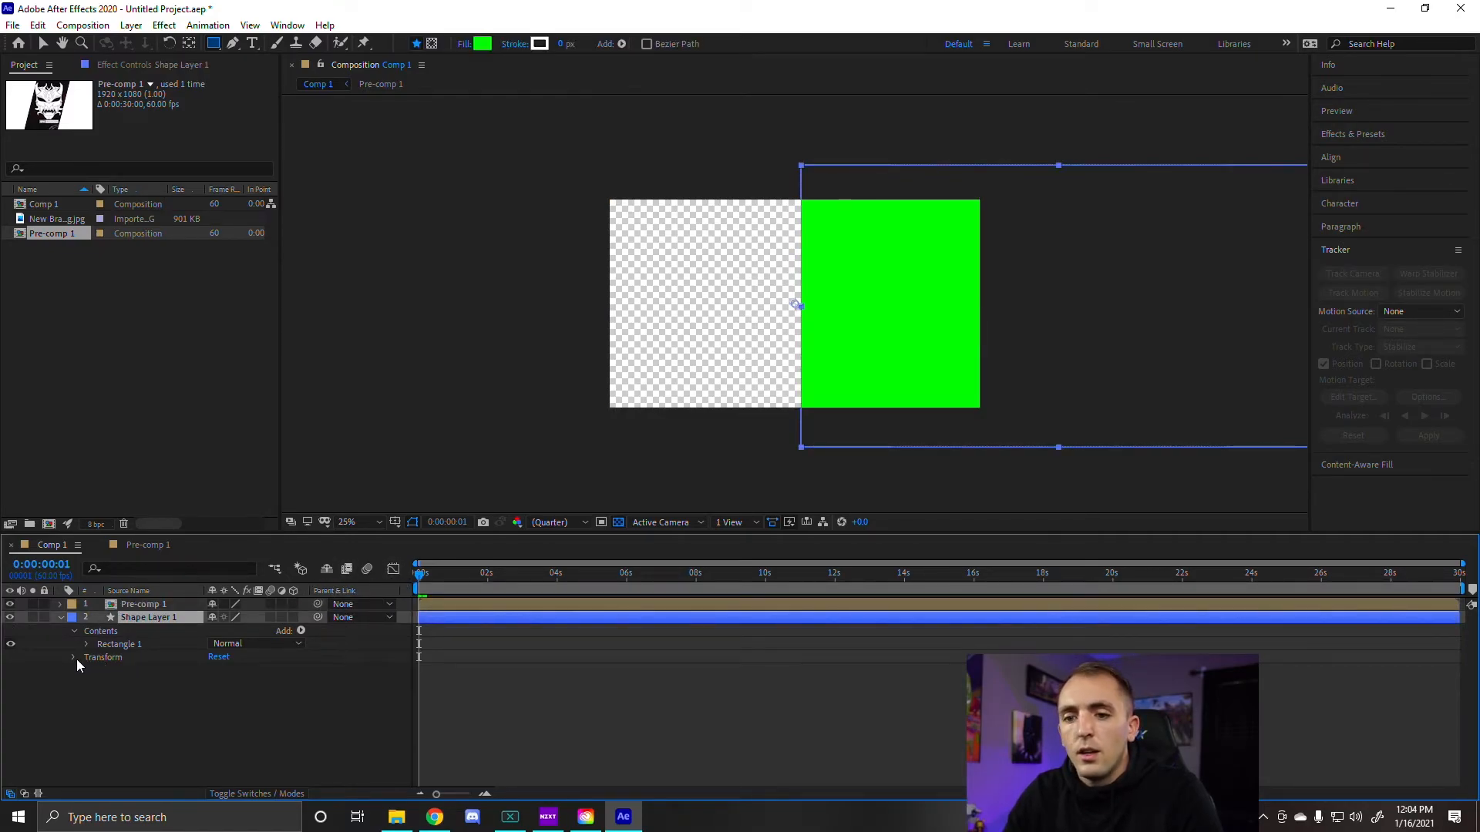
Keyframe the green rectangle's Position from about 1920, 540 at 0s to roughly 1216, 540 by 1:48.
left_click(74, 657)
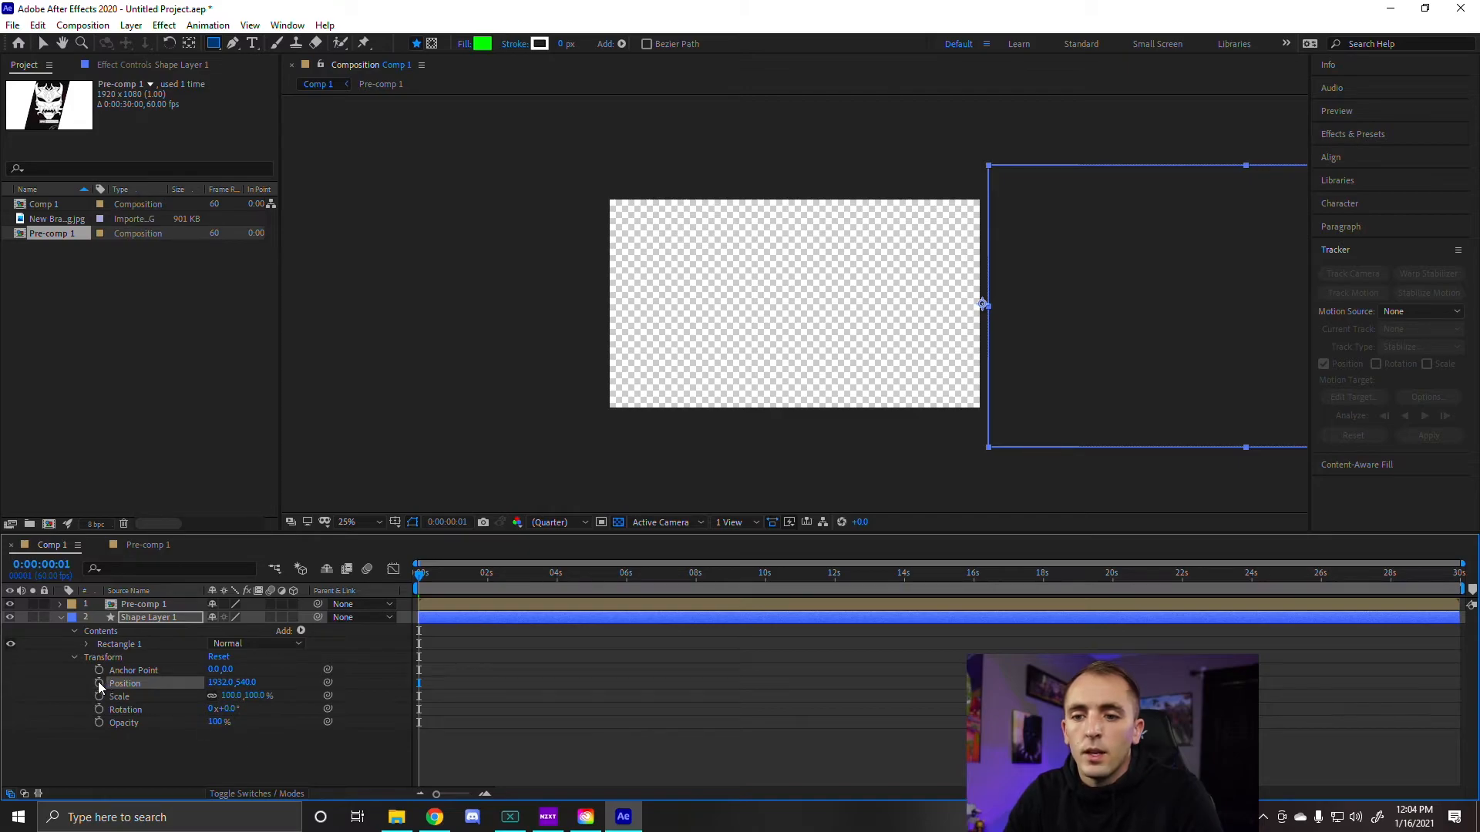
left_click(98, 683)
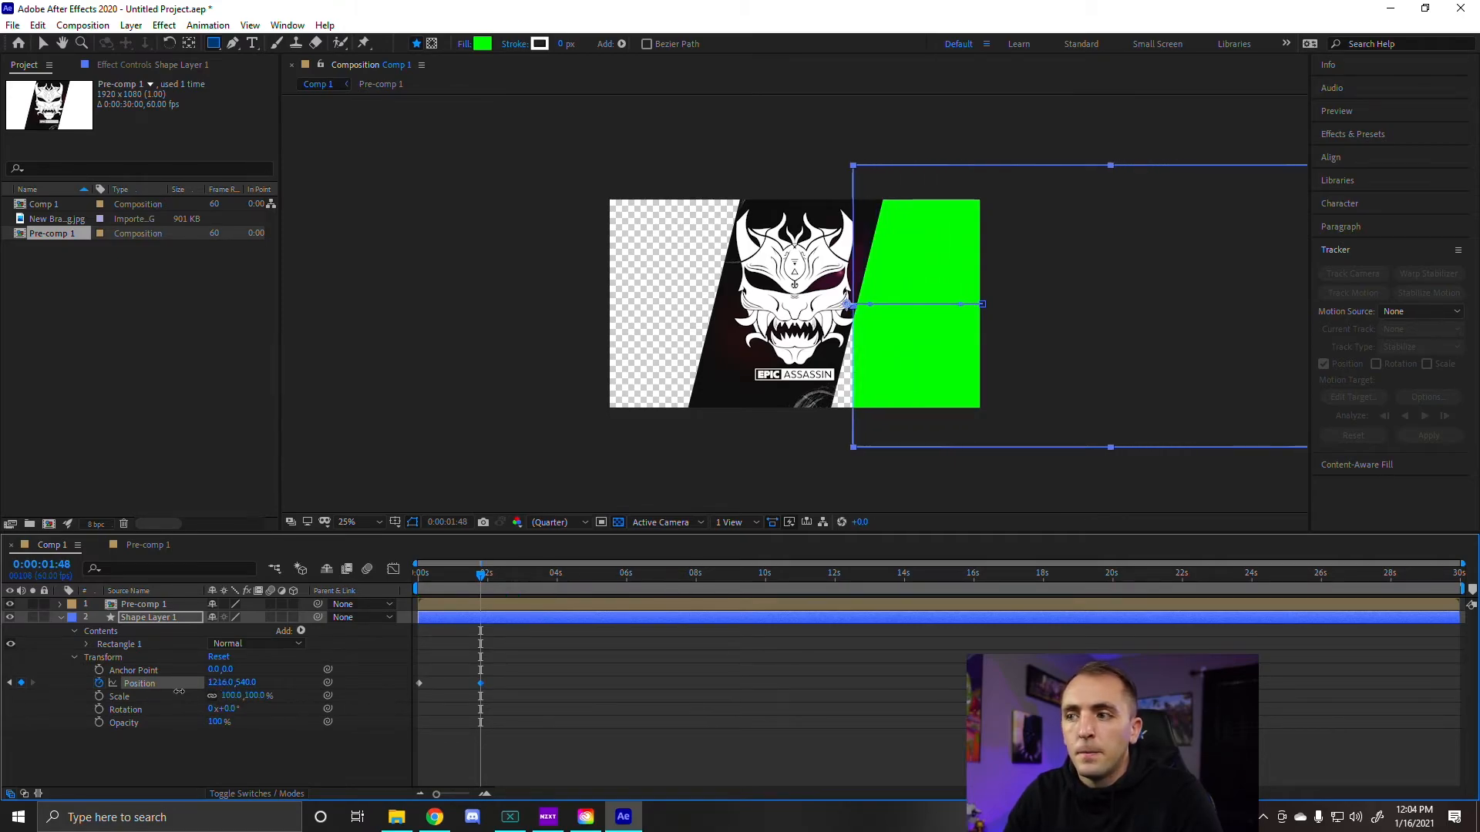
Settle the green rectangle near 963, 540 on the frame's right half around 2:20.
left_click_drag(853, 303, 809, 304)
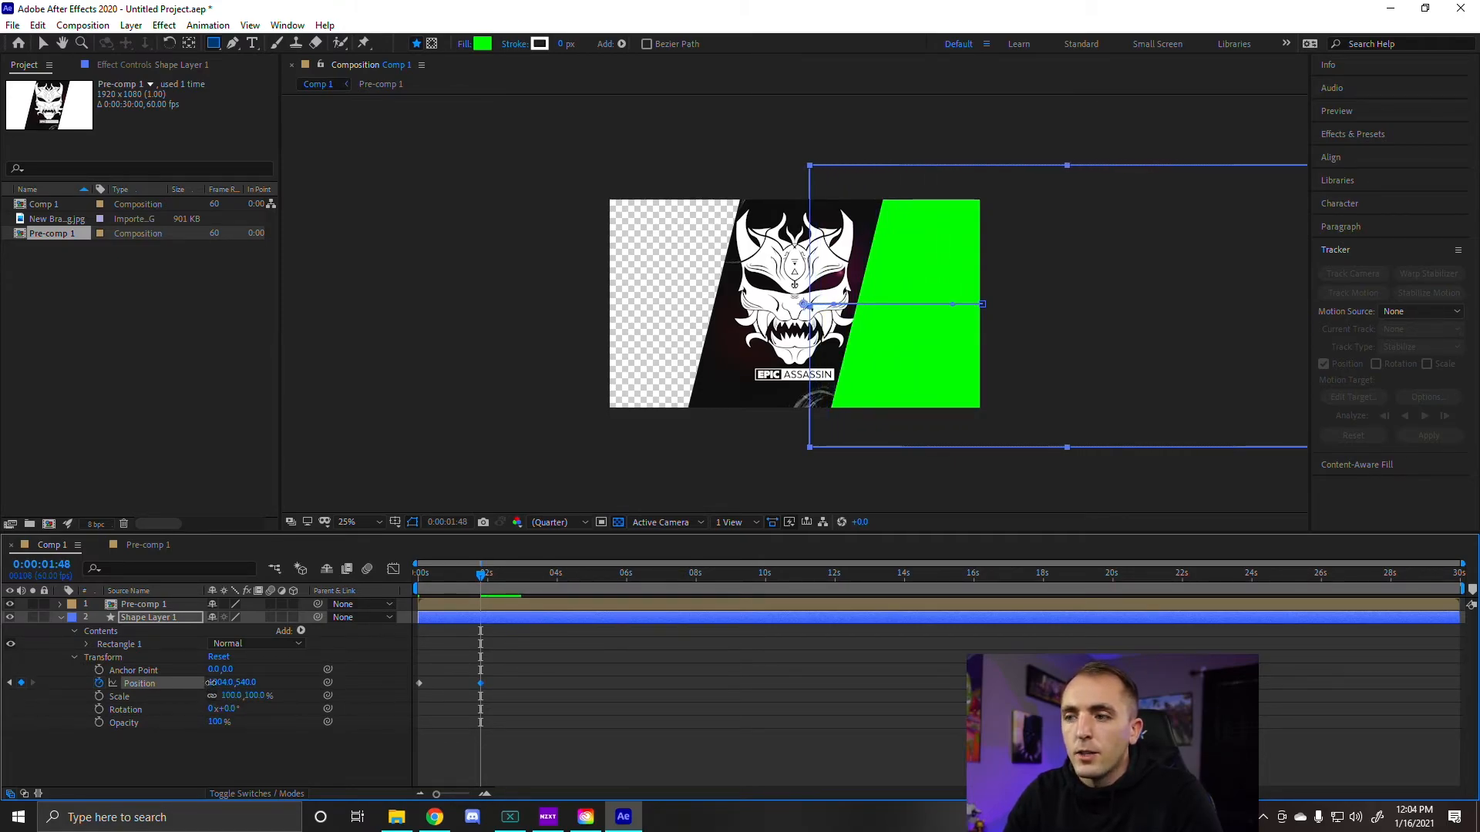
left_click_drag(809, 304, 1057, 304)
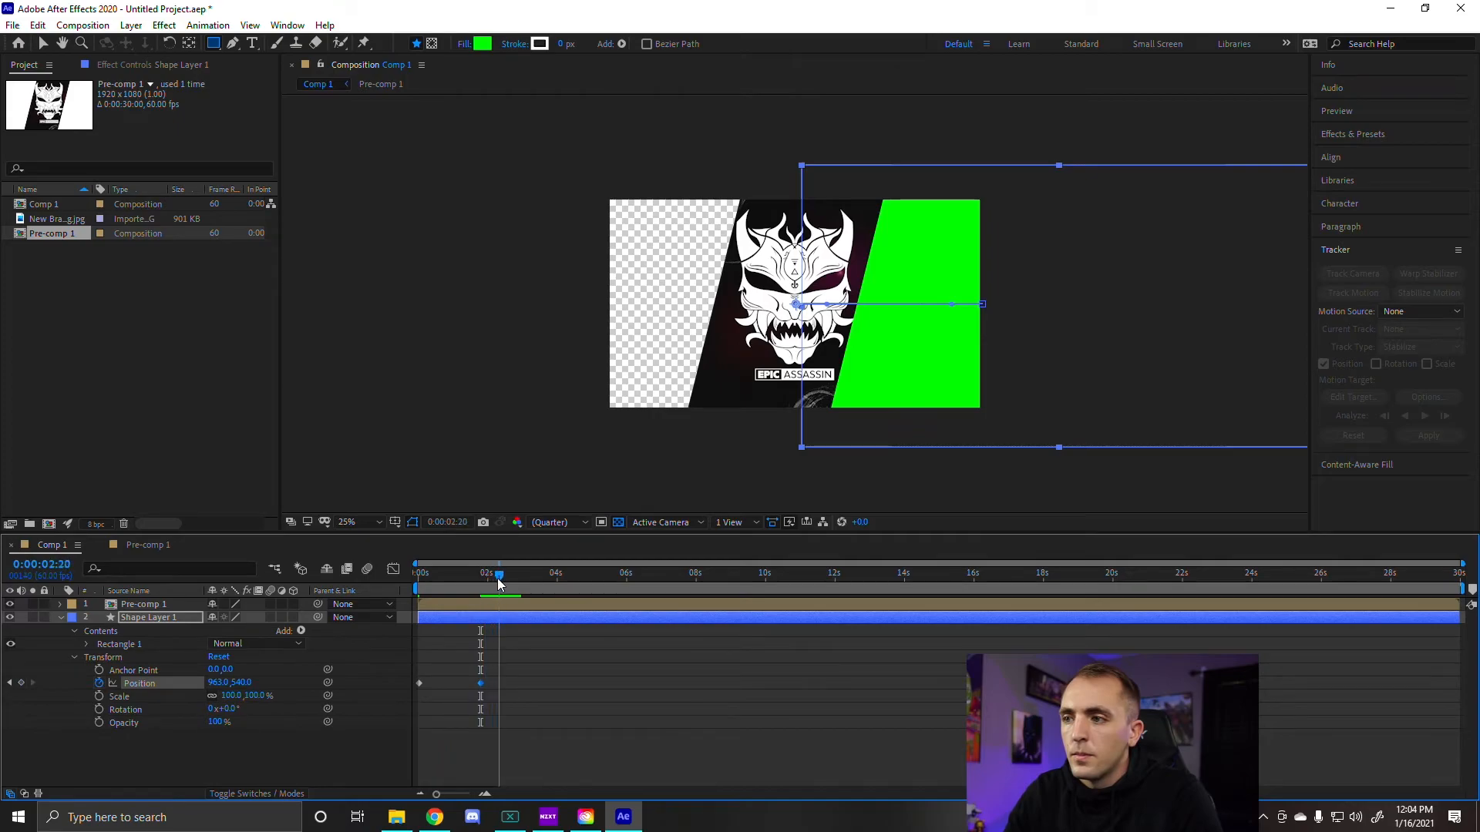
Slide the green rectangle off-frame left to -242, 540 by about 4:52 and preview the transition.
left_click_drag(499, 574, 530, 574)
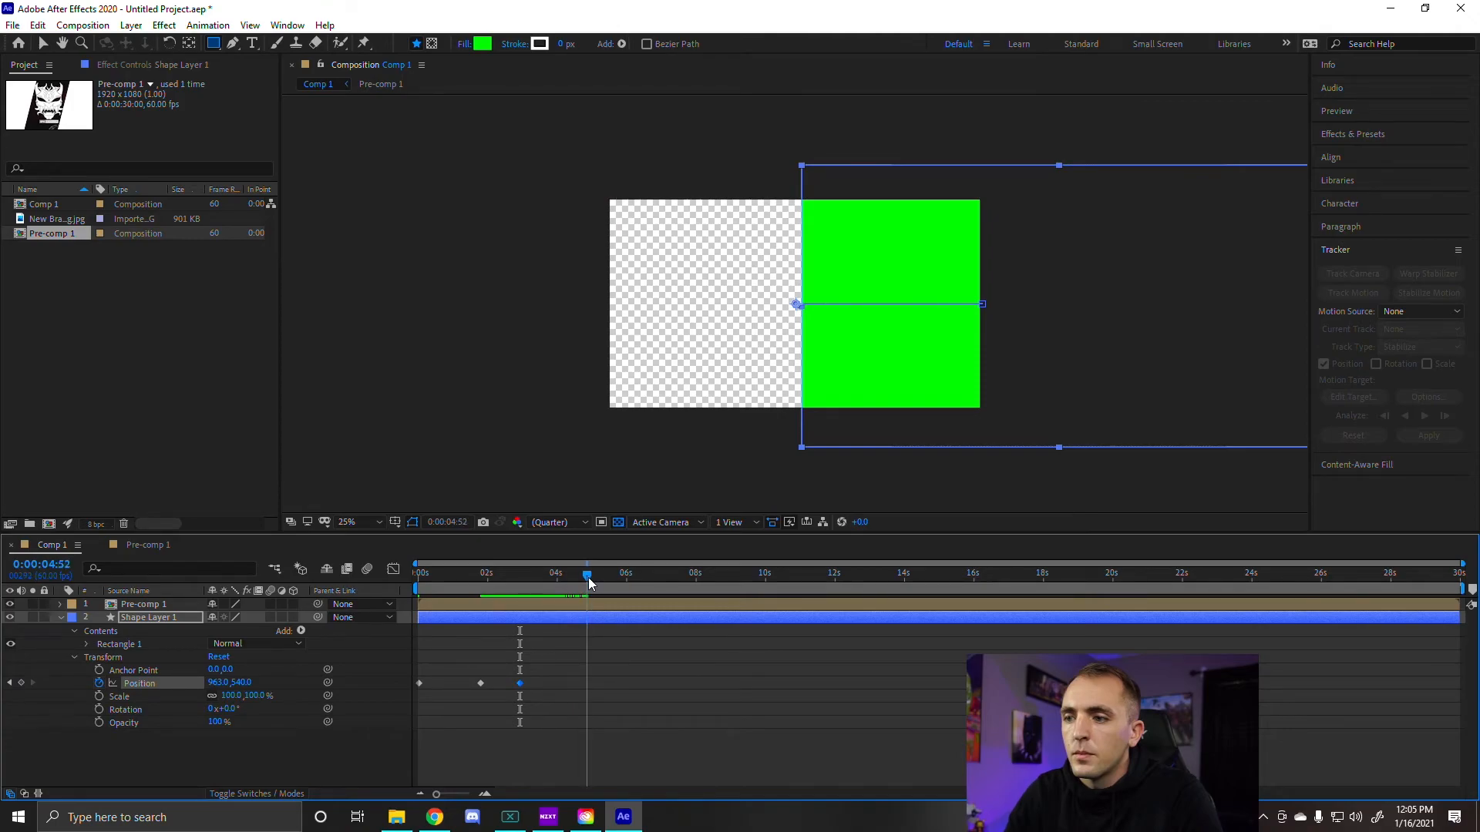
left_click_drag(587, 586, 582, 586)
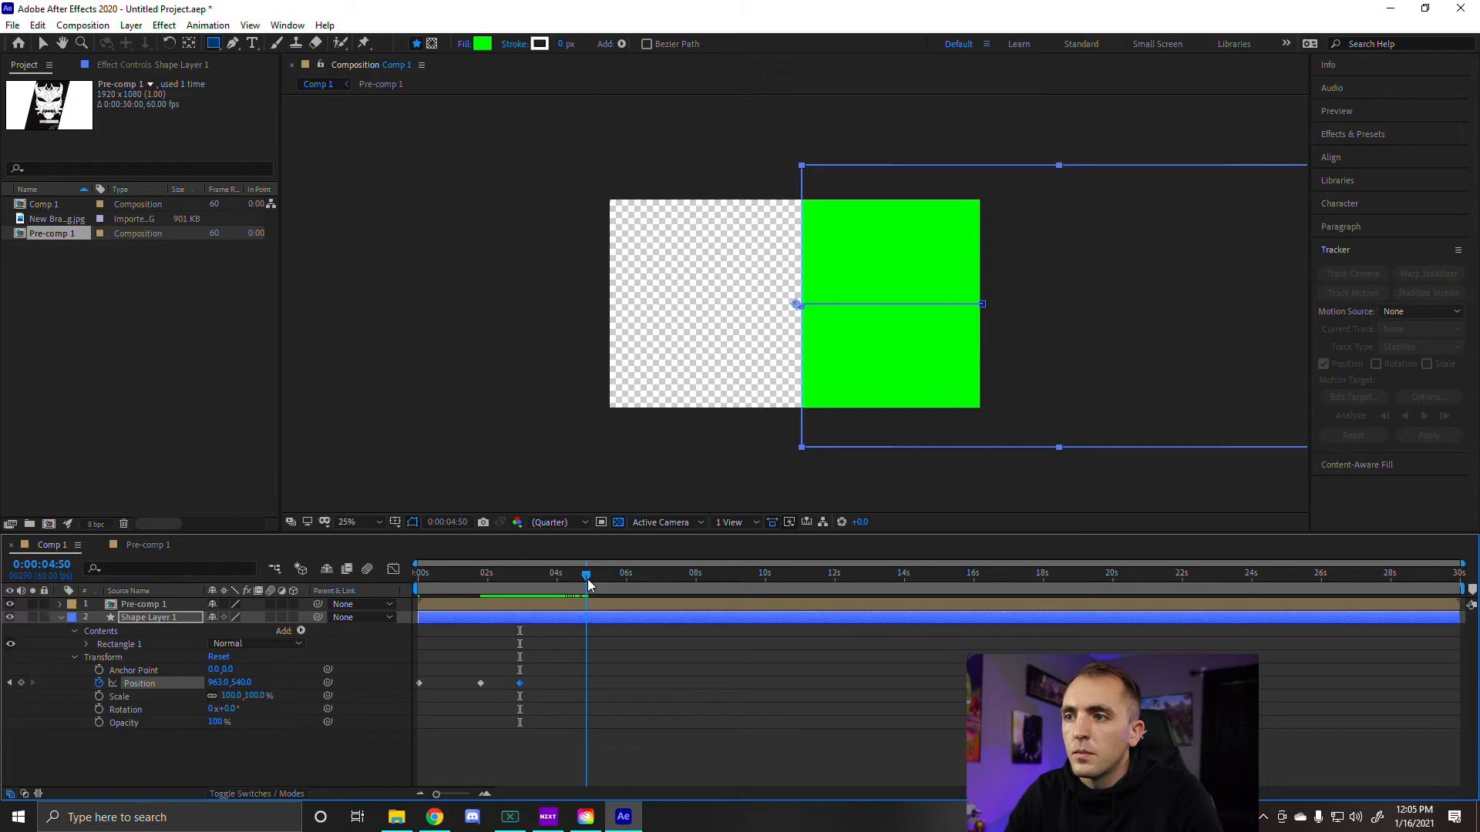
left_click(586, 573)
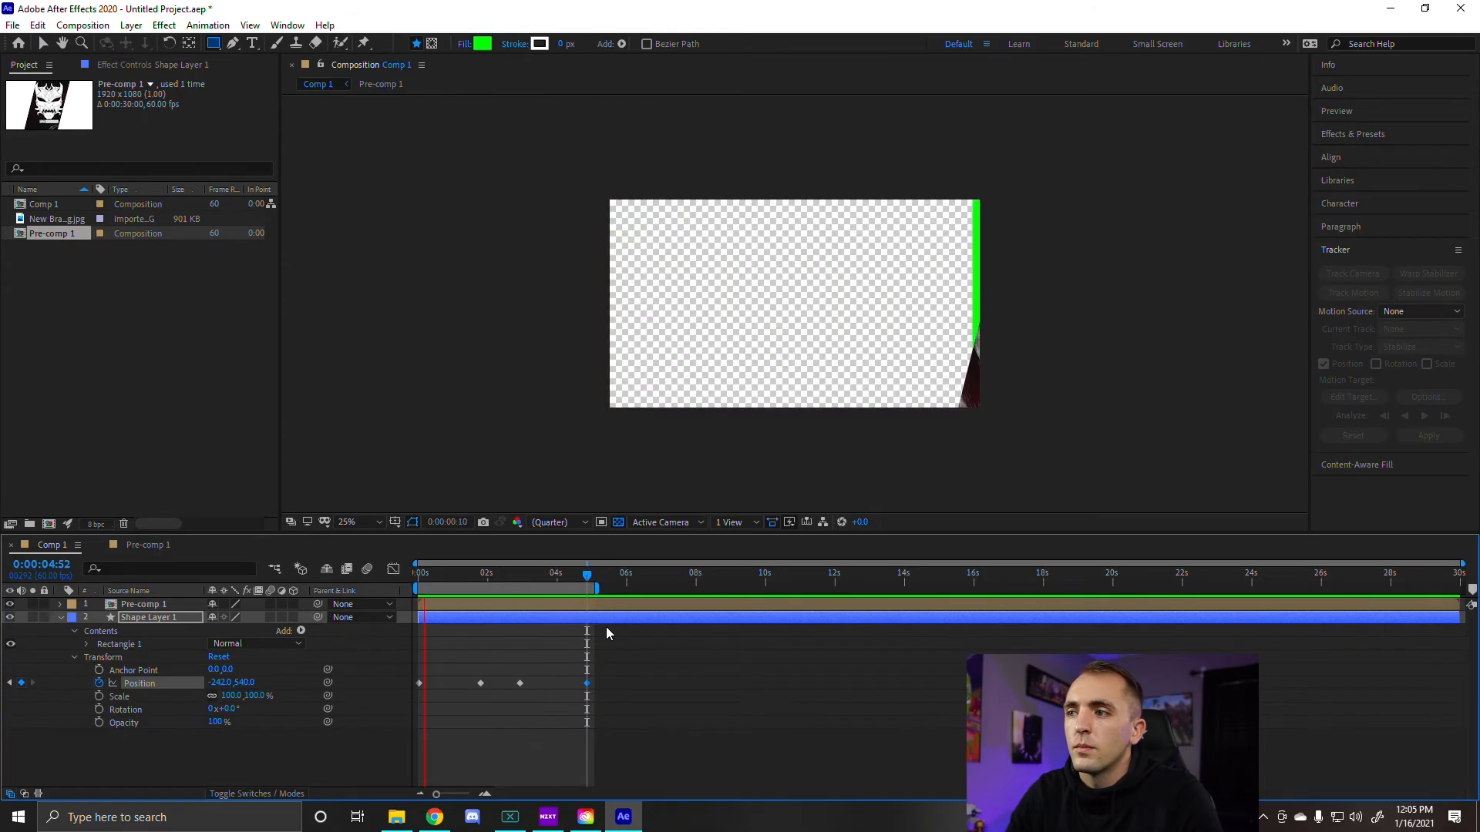
left_click(492, 573)
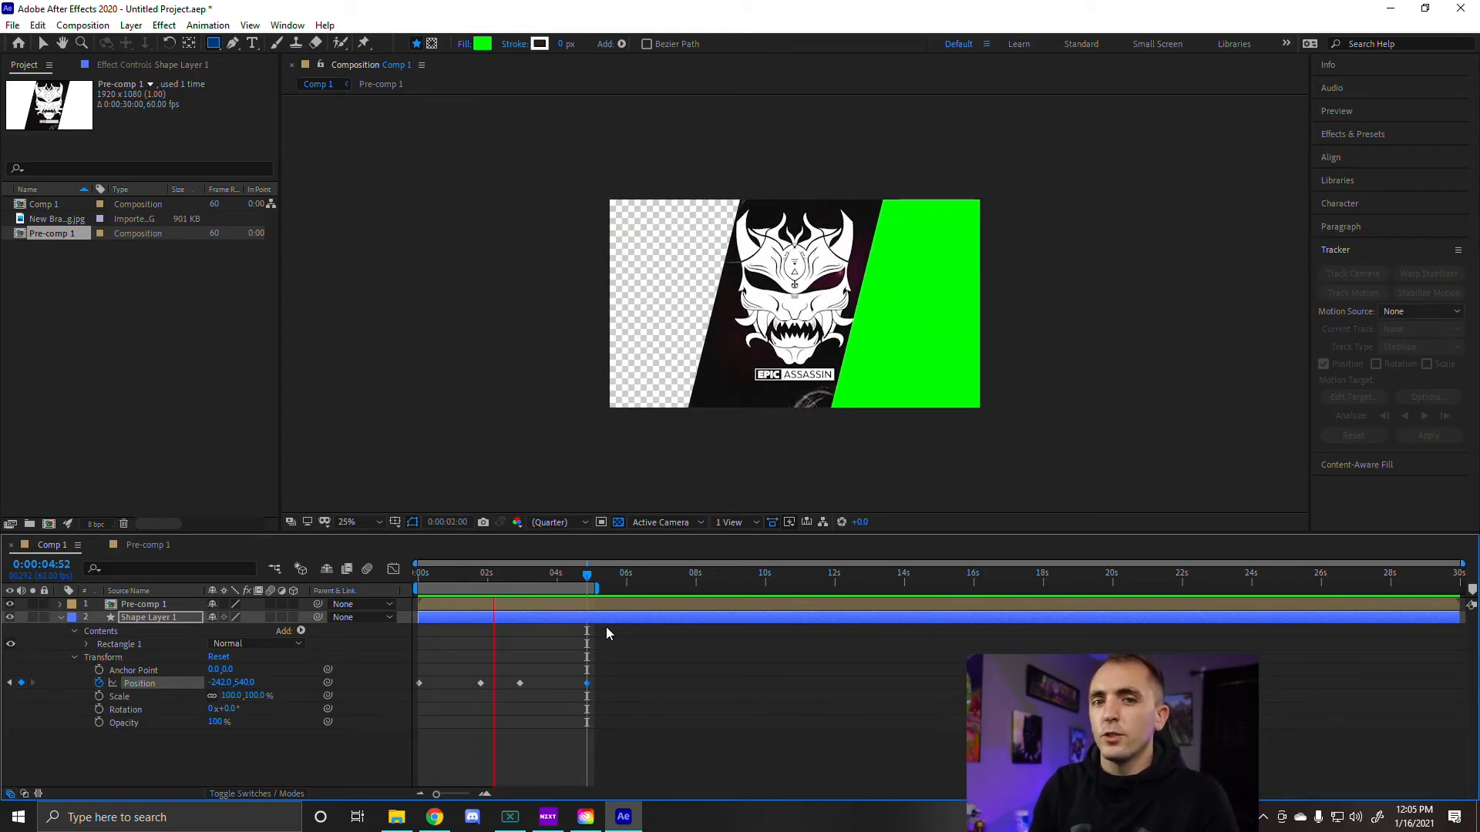